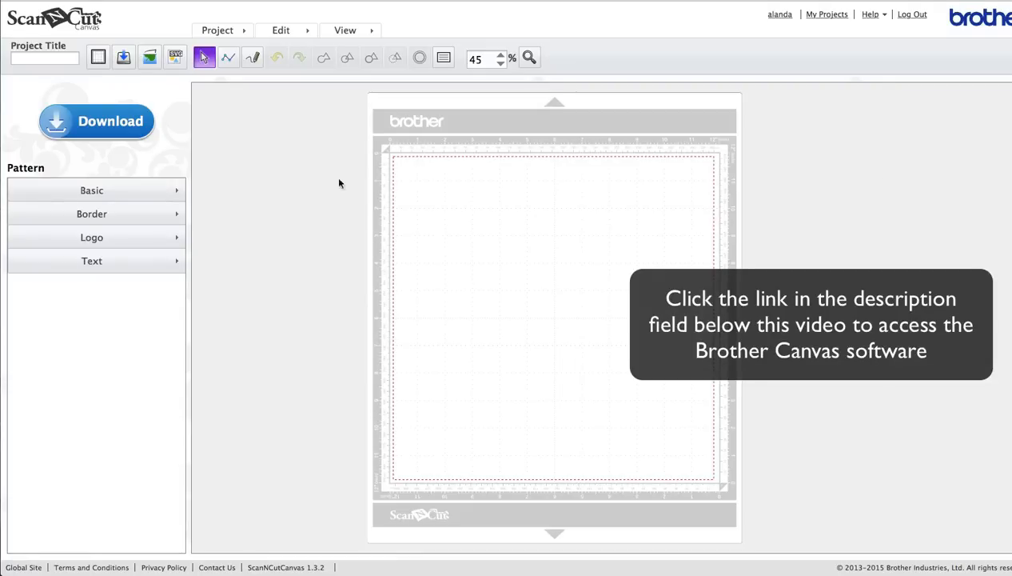
{"action": "mouse_move", "coordinate": [141, 192]}
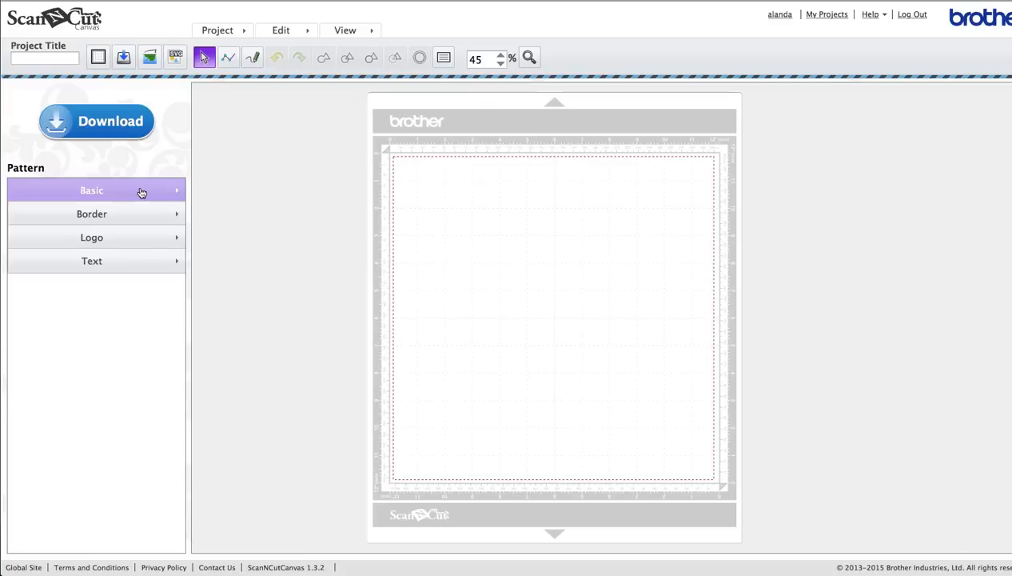
Add a scalloped circle from the Basic patterns and drag it toward the mat centre
{"action": "left_click", "coordinate": [92, 190]}
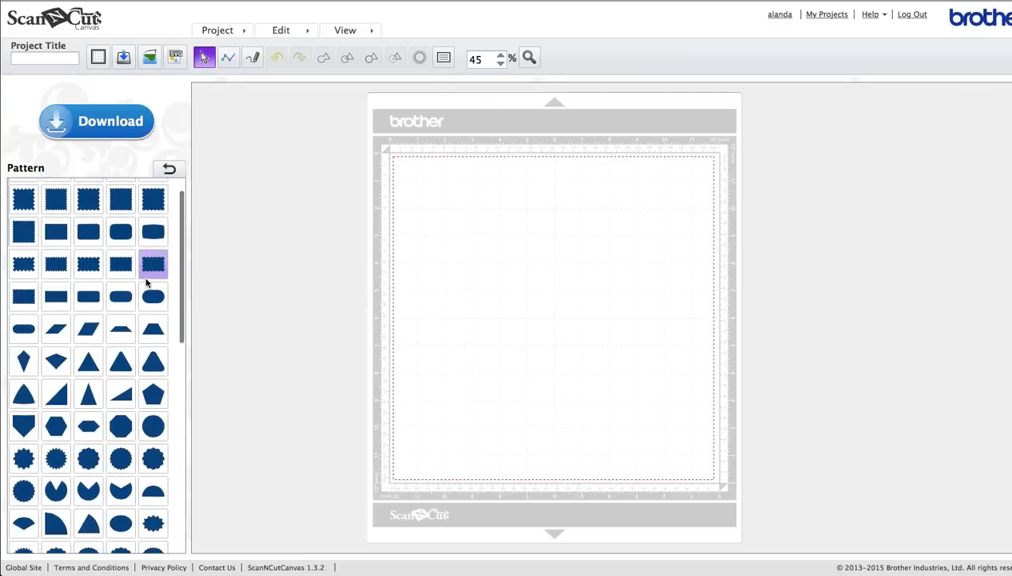
{"action": "scroll", "scroll_direction": "down", "scroll_amount": 3}
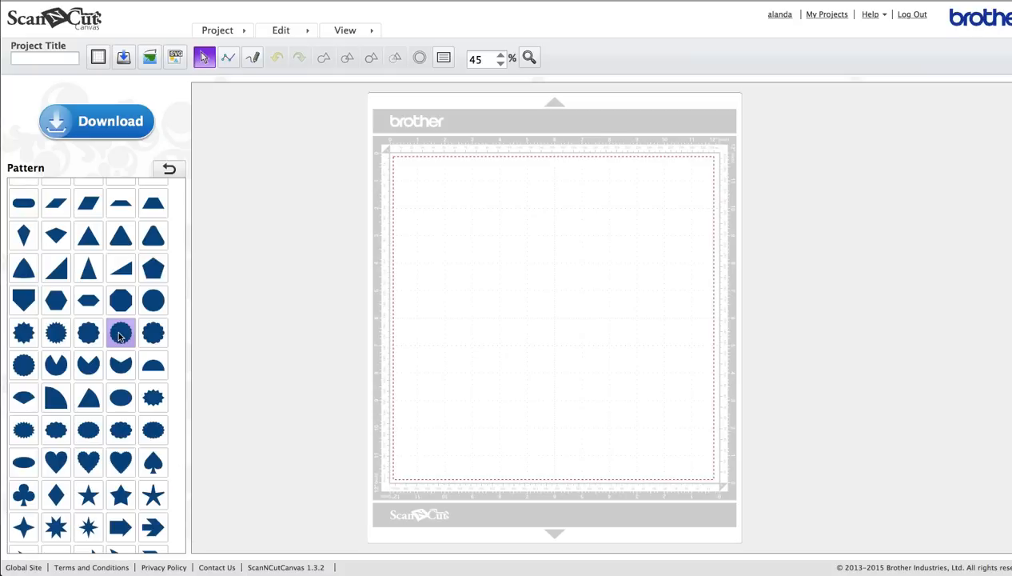
{"action": "left_click", "coordinate": [120, 332]}
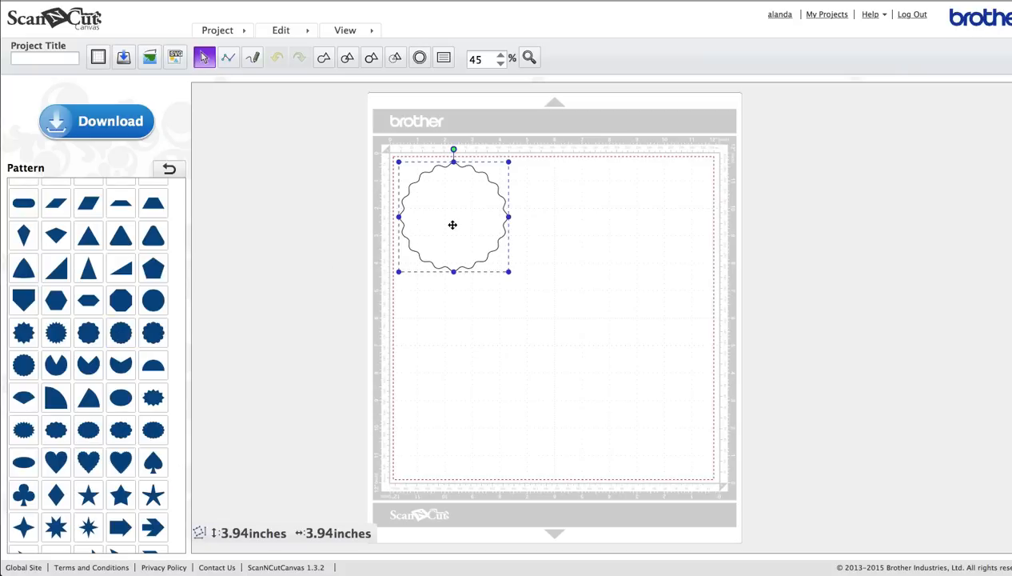
{"action": "left_click_drag", "start_coordinate": [453, 224], "coordinate": [484, 227]}
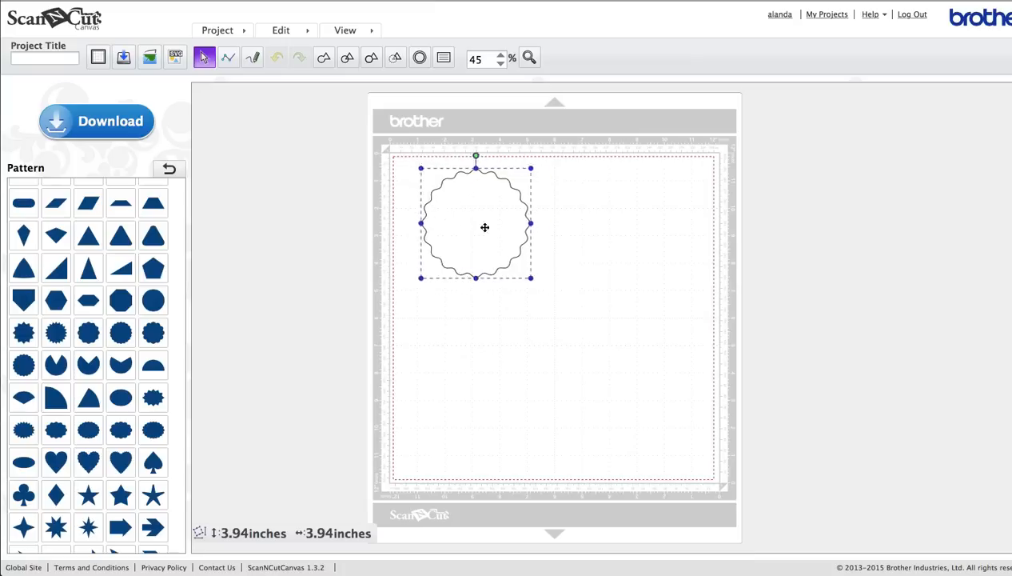
{"action": "left_click_drag", "start_coordinate": [485, 227], "coordinate": [531, 246]}
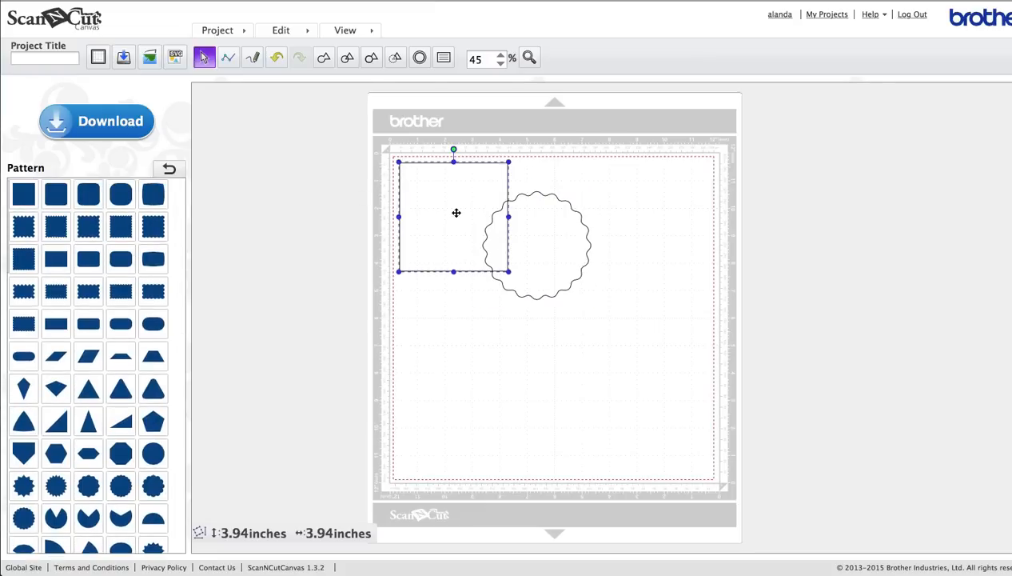
Position the square beneath the scalloped circle so the circle overlaps its top half
{"action": "left_click_drag", "start_coordinate": [456, 214], "coordinate": [541, 312]}
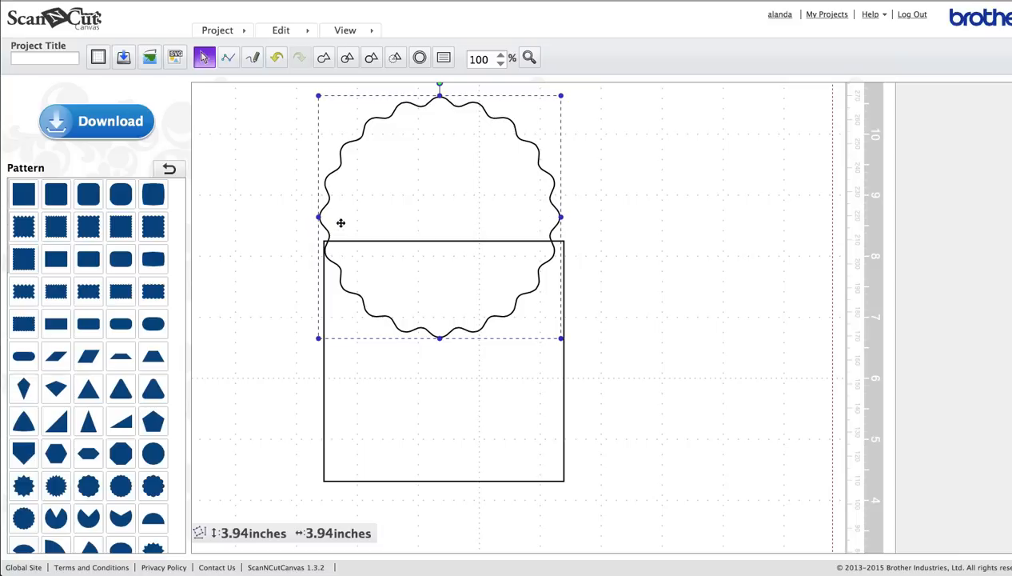
{"action": "mouse_move", "coordinate": [432, 205]}
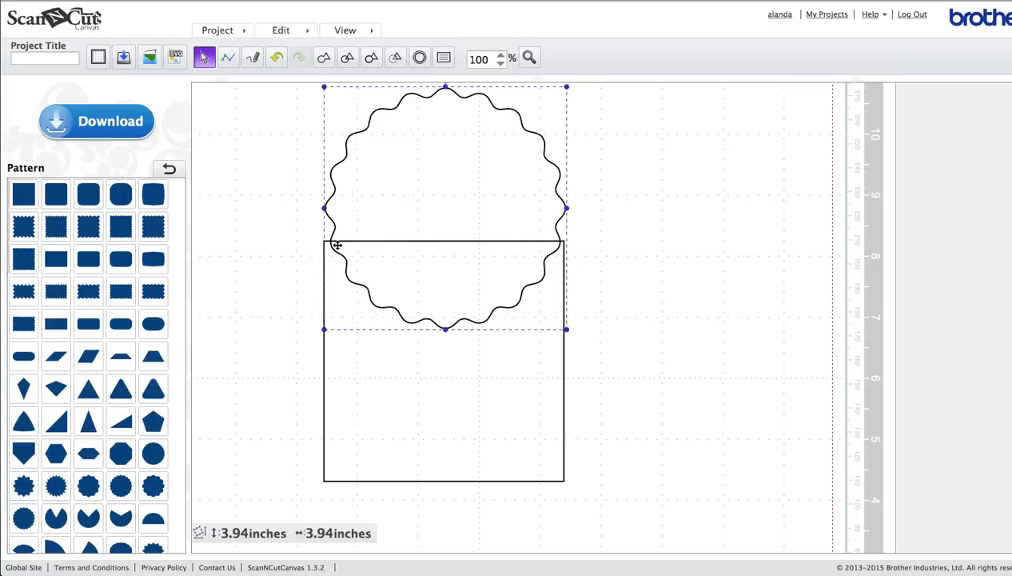
{"action": "mouse_move", "coordinate": [422, 174]}
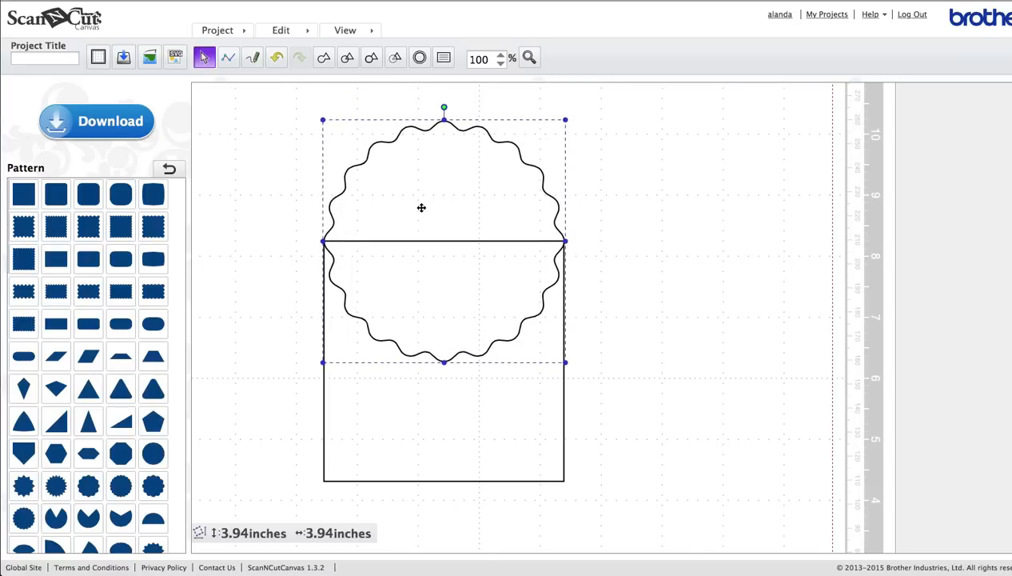
{"action": "mouse_move", "coordinate": [335, 141]}
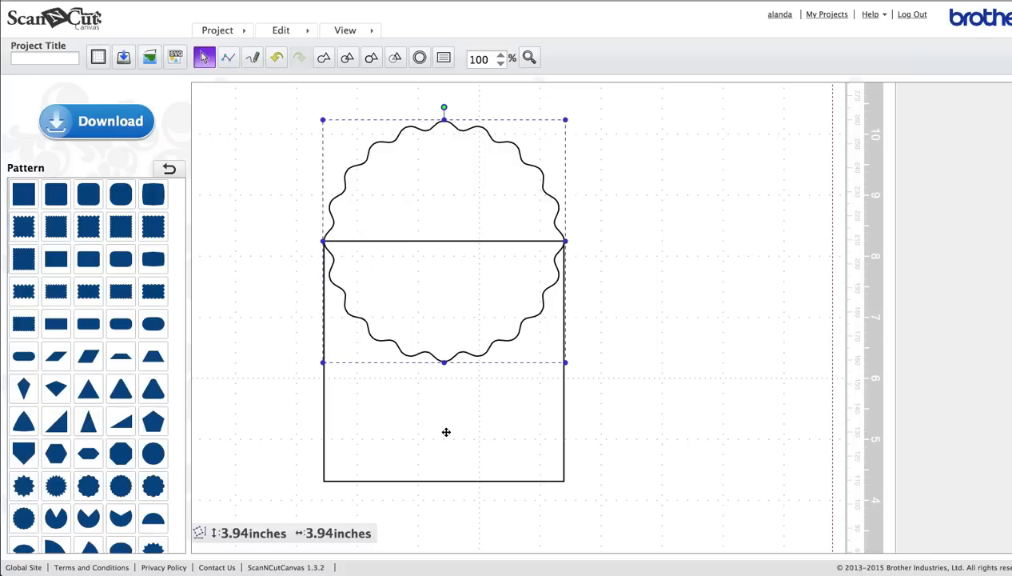
{"action": "mouse_move", "coordinate": [449, 426]}
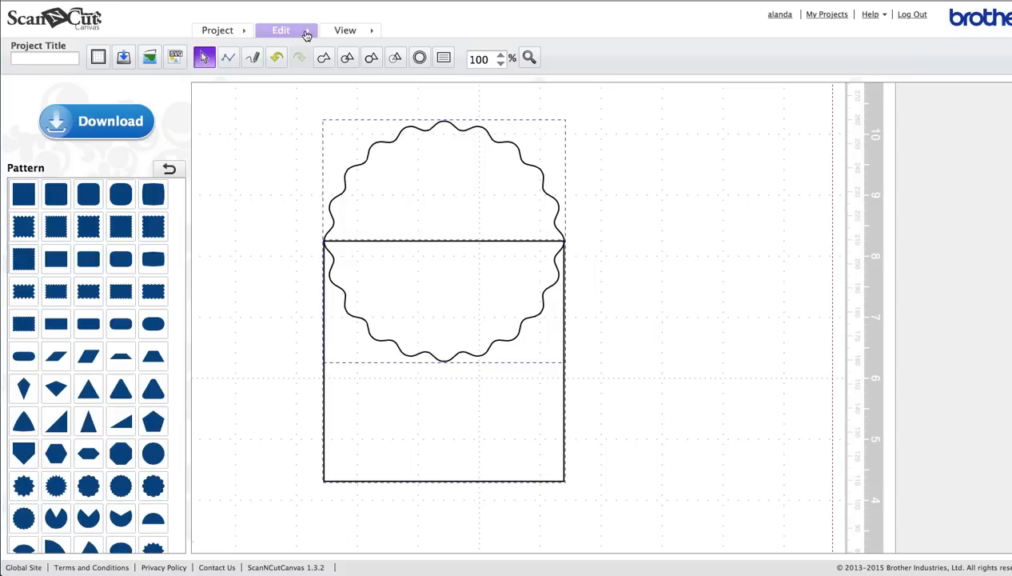
Centre-align the circle and square, then weld them into one arch-shaped outline
{"action": "left_click", "coordinate": [280, 28]}
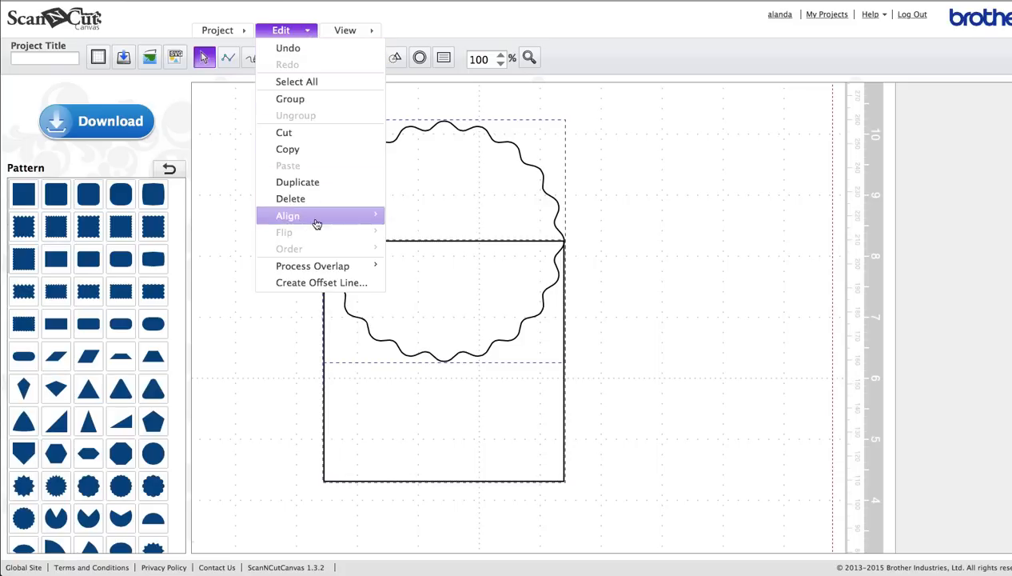
{"action": "mouse_move", "coordinate": [288, 214]}
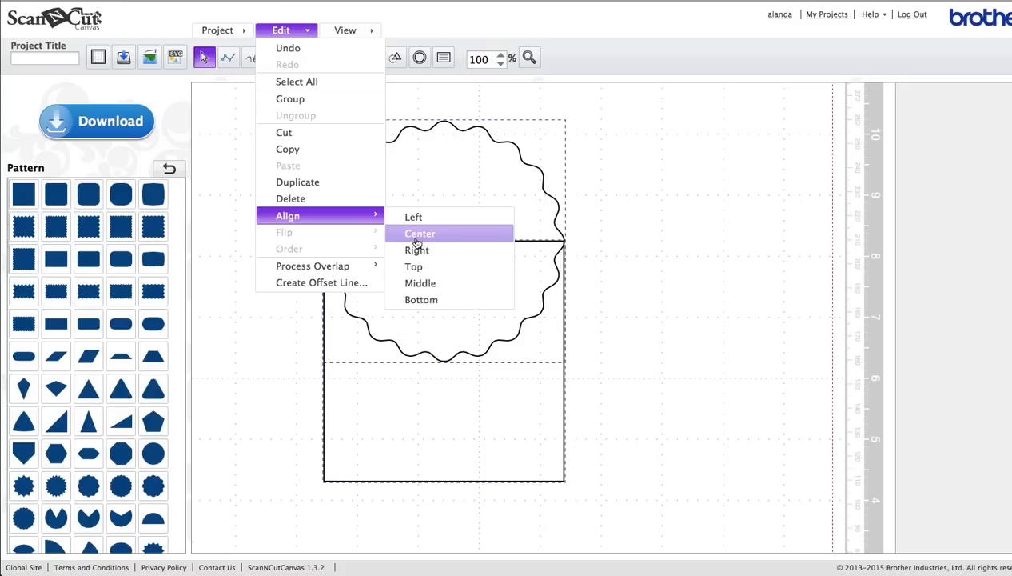
{"action": "left_click", "coordinate": [419, 233]}
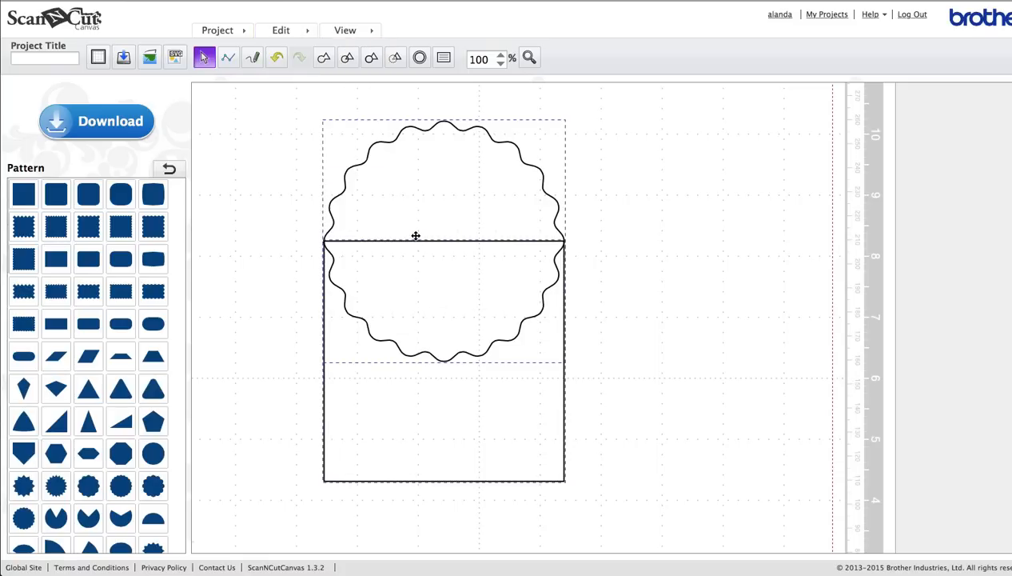
{"action": "mouse_move", "coordinate": [422, 320]}
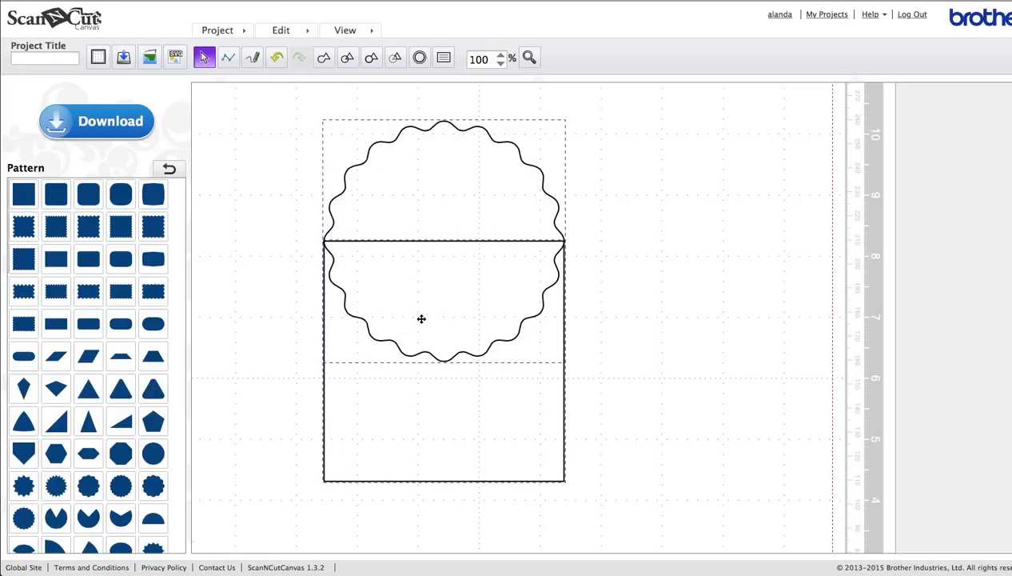
{"action": "mouse_move", "coordinate": [438, 403]}
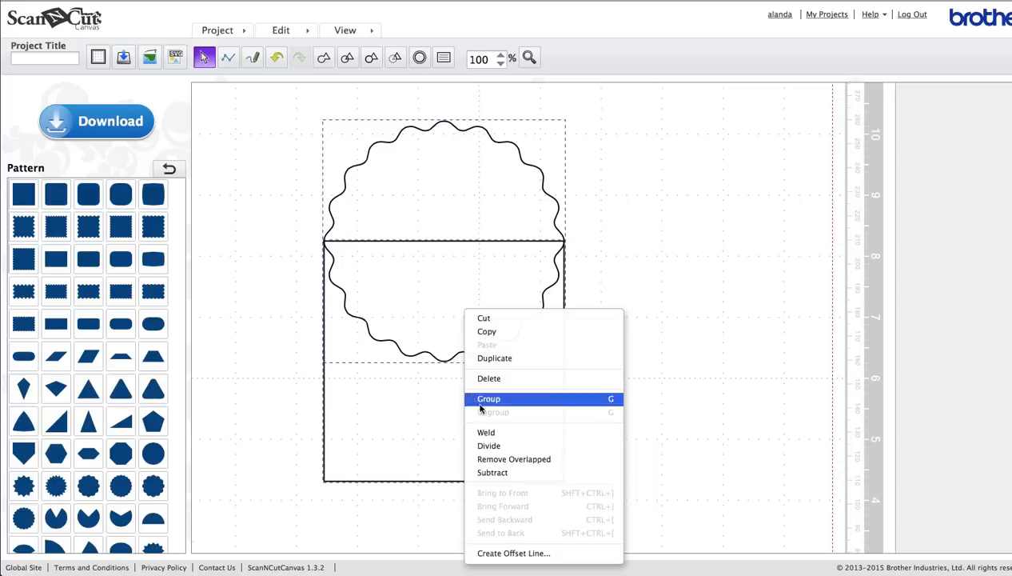
{"action": "left_click", "coordinate": [489, 398]}
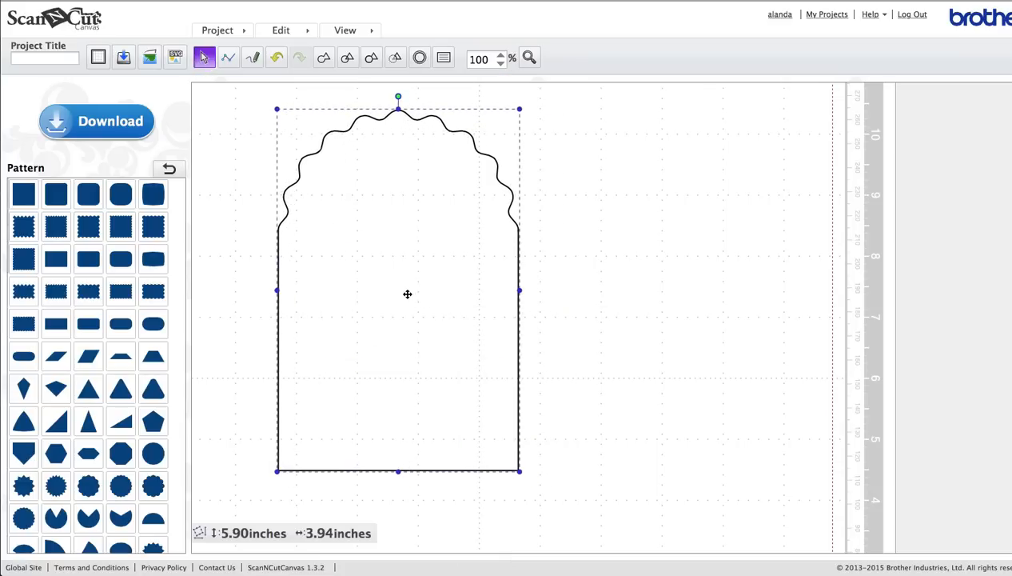
{"action": "mouse_move", "coordinate": [401, 282]}
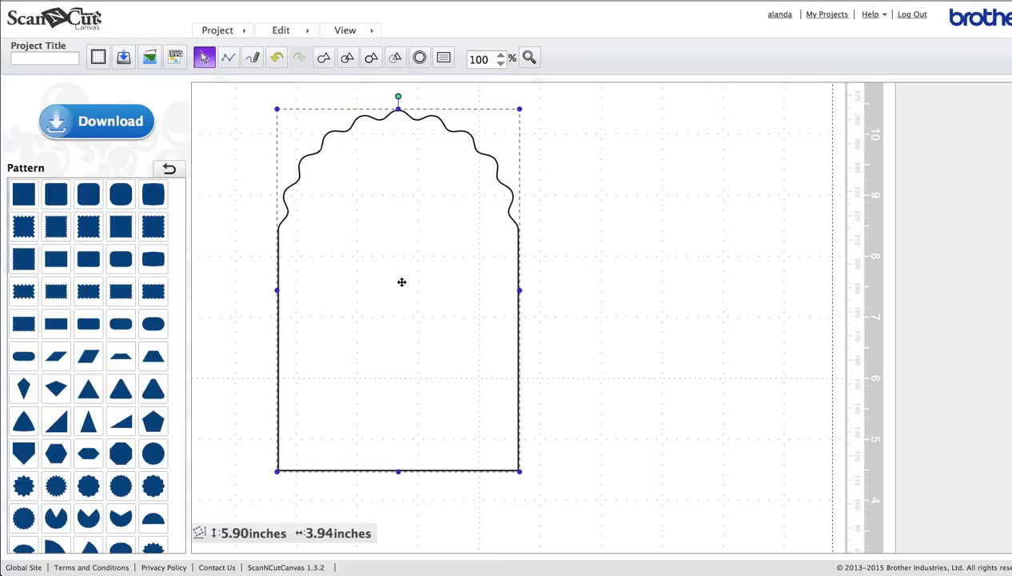
Make offset copies of the welded arch to the right and zoom out to 50%
{"action": "left_click_drag", "start_coordinate": [401, 282], "coordinate": [456, 333]}
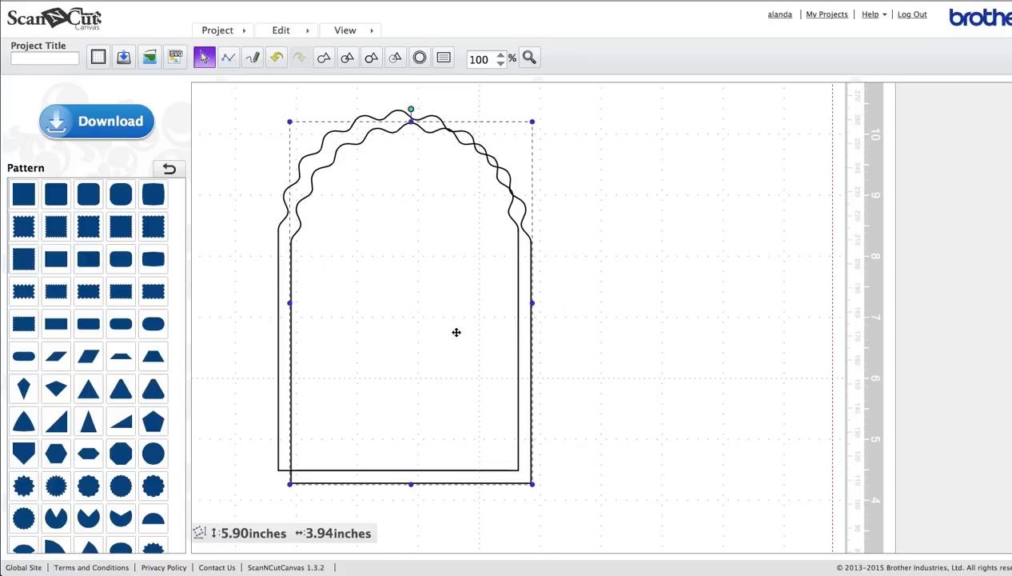
{"action": "right_click", "coordinate": [457, 332]}
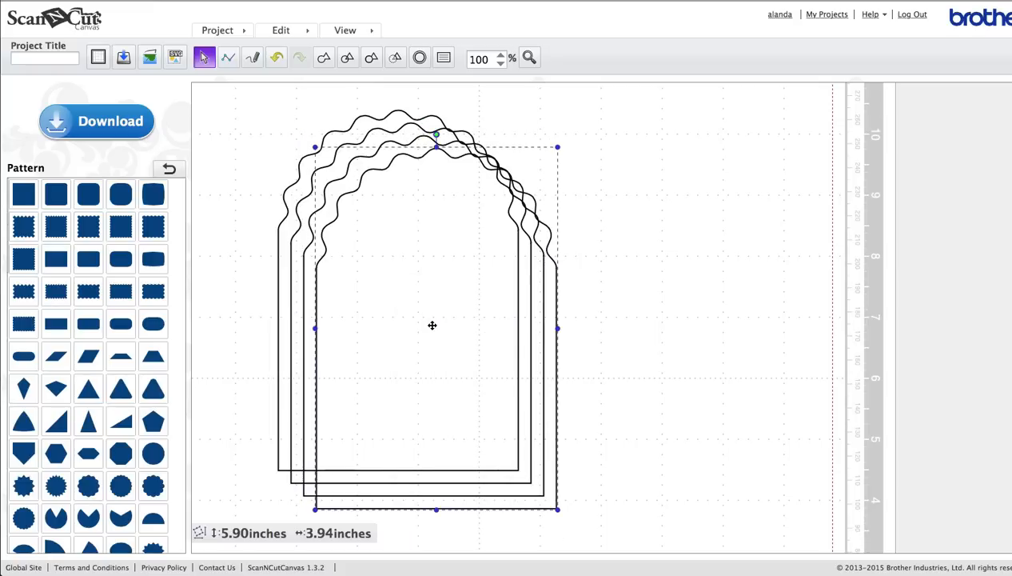
{"action": "mouse_move", "coordinate": [400, 310]}
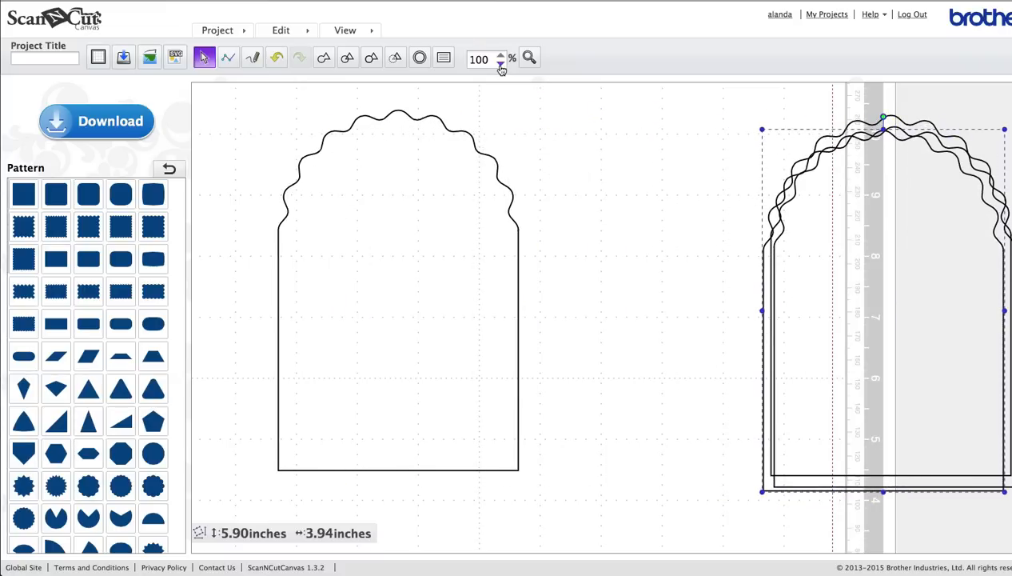
{"action": "left_click", "coordinate": [502, 63]}
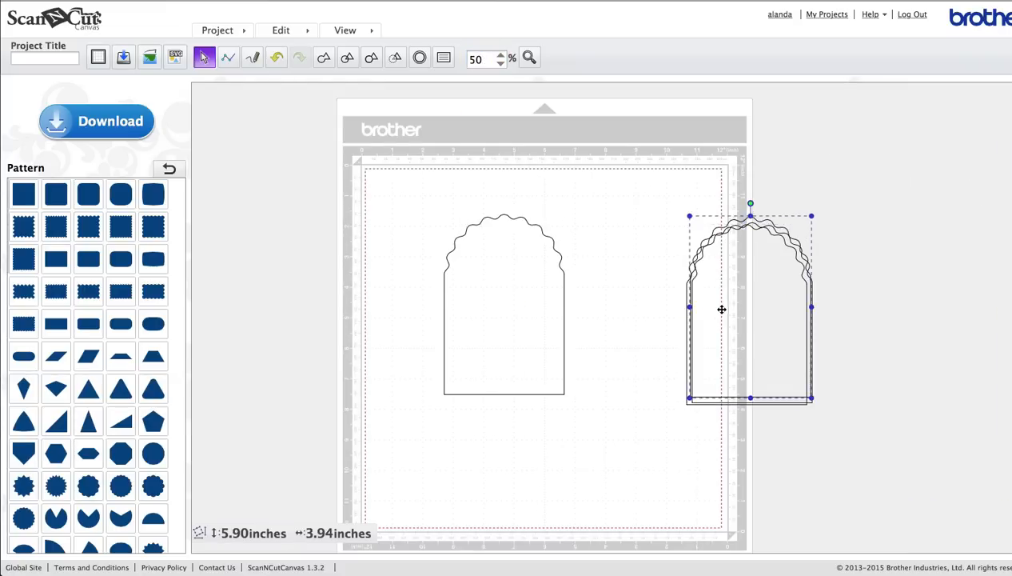
Move a copy beside the original and snap the sideways piece's square onto the upright square
{"action": "left_click_drag", "start_coordinate": [721, 311], "coordinate": [859, 315]}
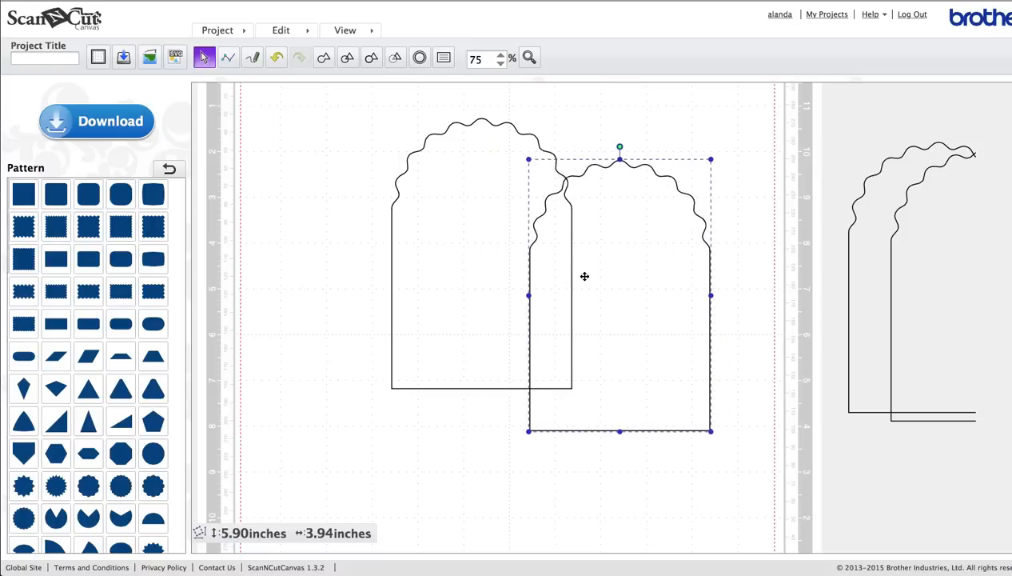
{"action": "mouse_move", "coordinate": [621, 256]}
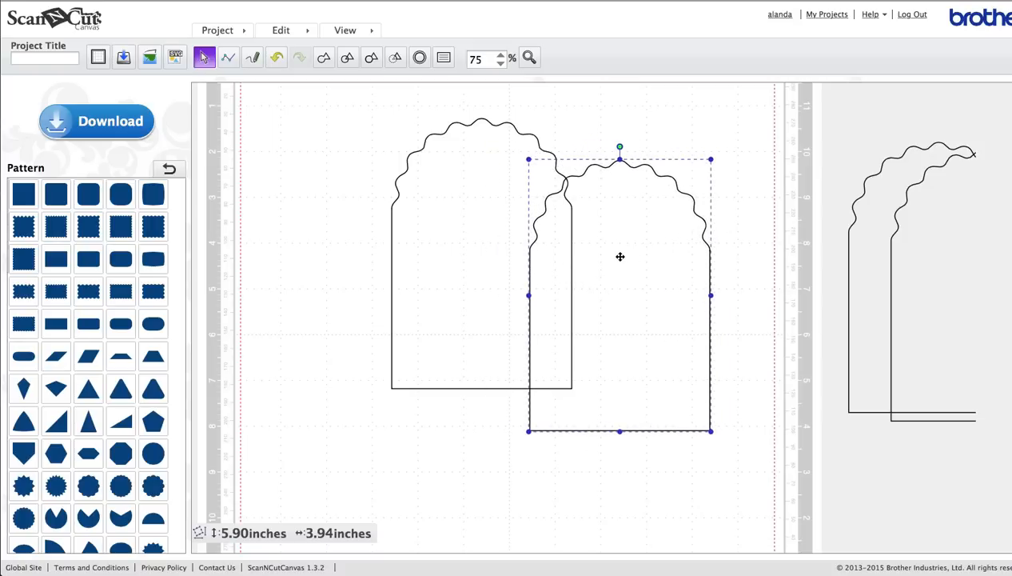
{"action": "mouse_move", "coordinate": [621, 154]}
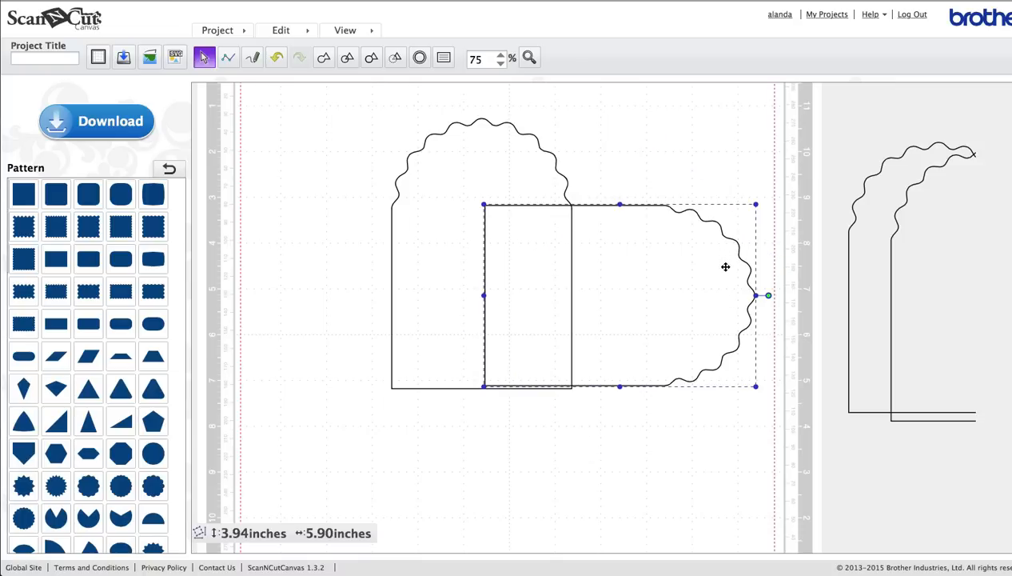
{"action": "mouse_move", "coordinate": [583, 268]}
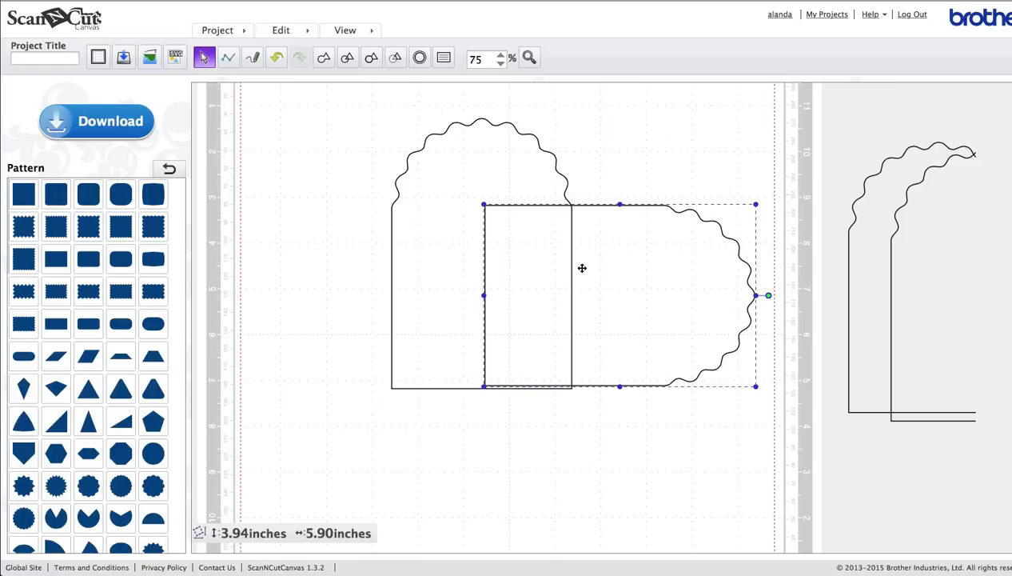
{"action": "mouse_move", "coordinate": [641, 253]}
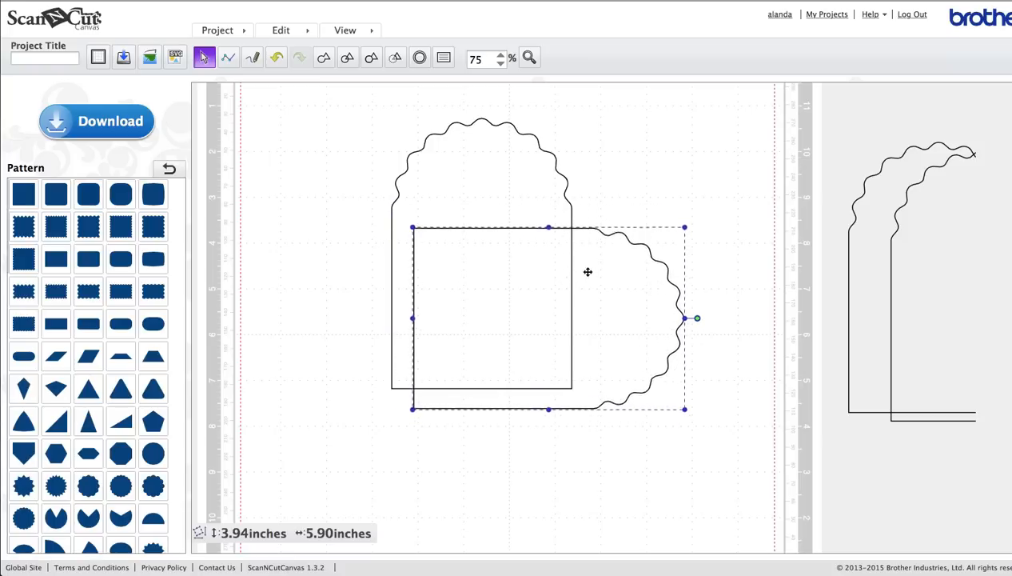
{"action": "left_click_drag", "start_coordinate": [589, 272], "coordinate": [448, 255]}
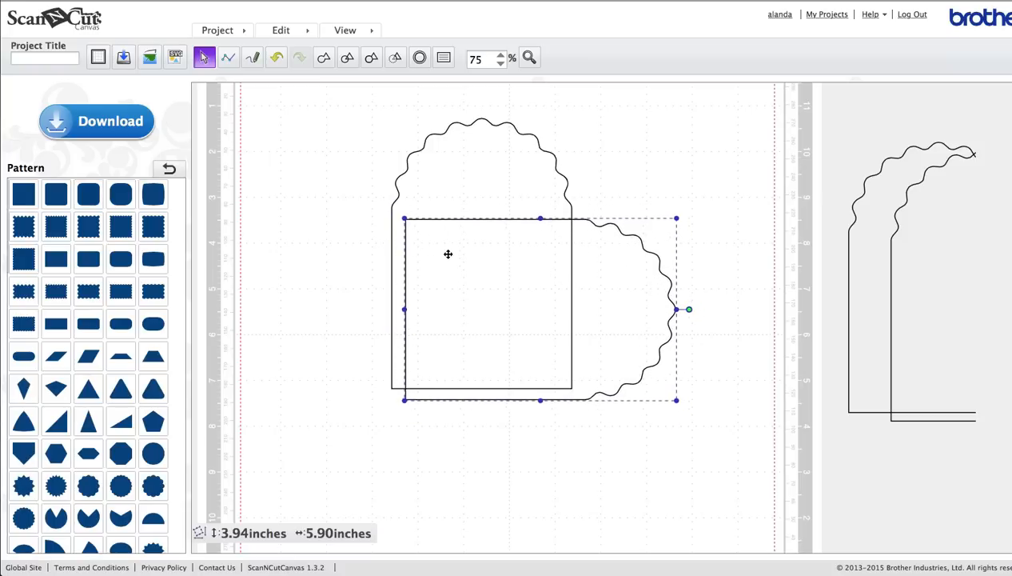
{"action": "left_click_drag", "start_coordinate": [448, 255], "coordinate": [435, 243]}
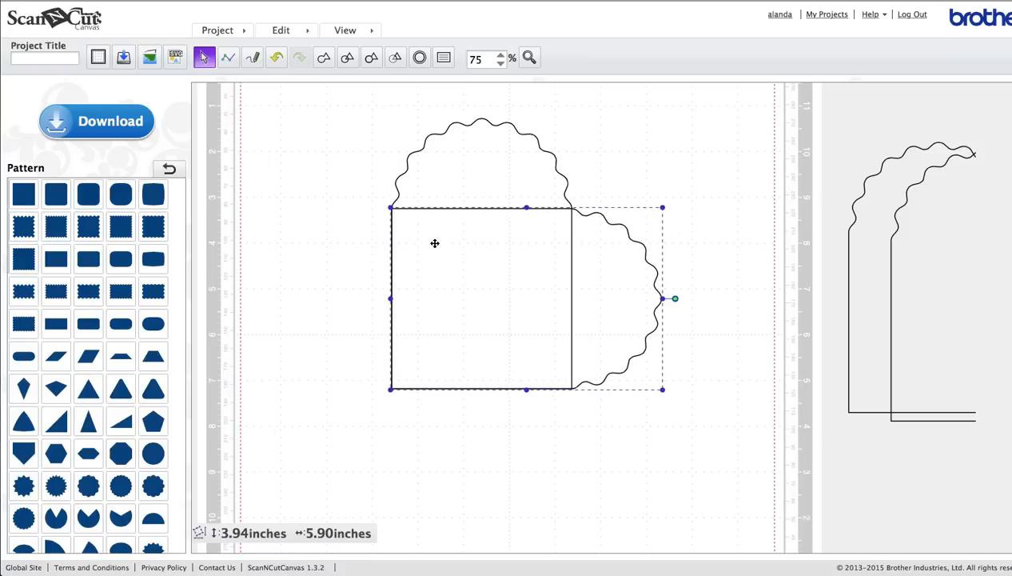
{"action": "mouse_move", "coordinate": [467, 255]}
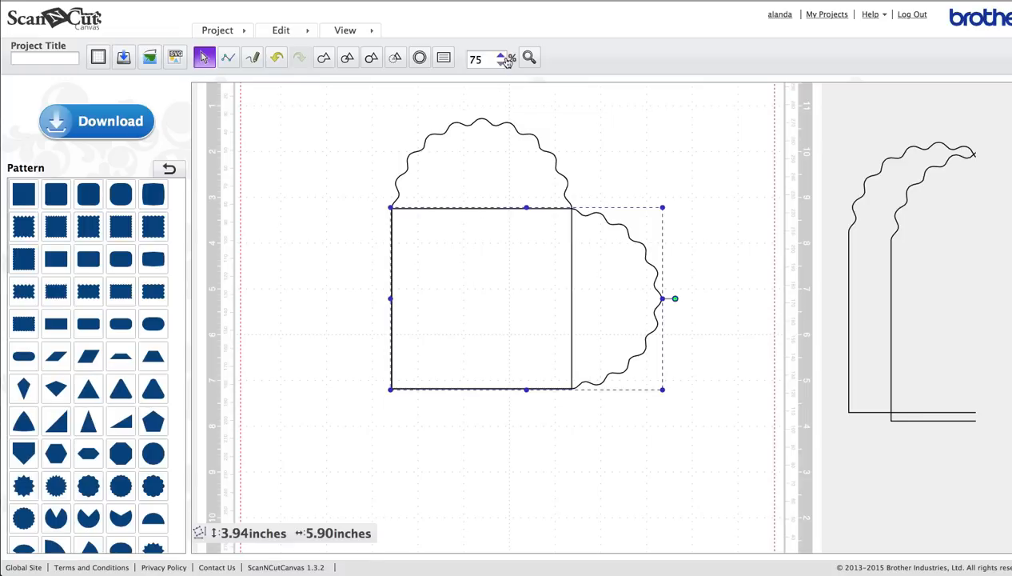
Zoom to 100% to check alignment of the two arches and pick up a spare arch piece
{"action": "left_click", "coordinate": [502, 54]}
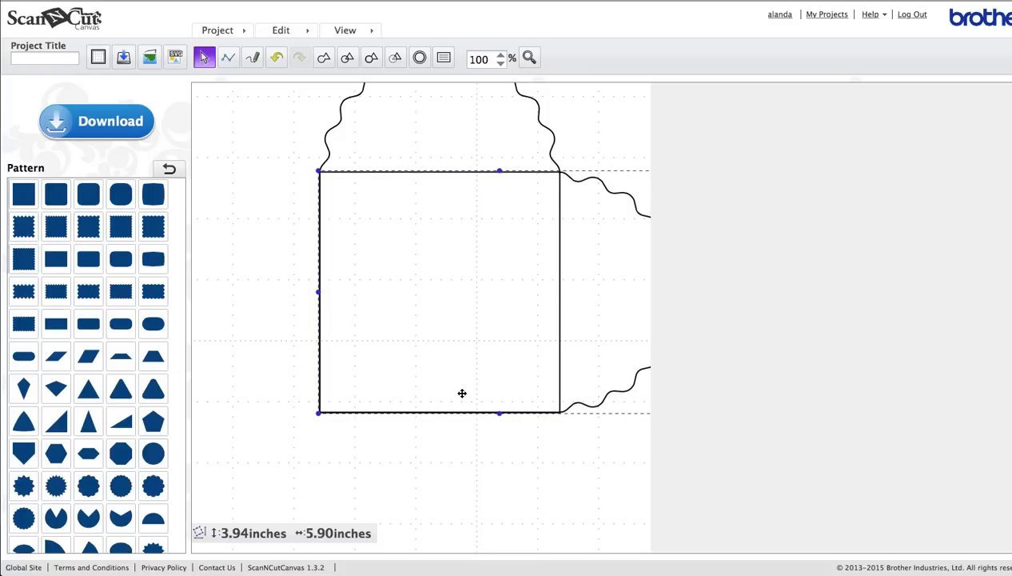
{"action": "mouse_move", "coordinate": [359, 164]}
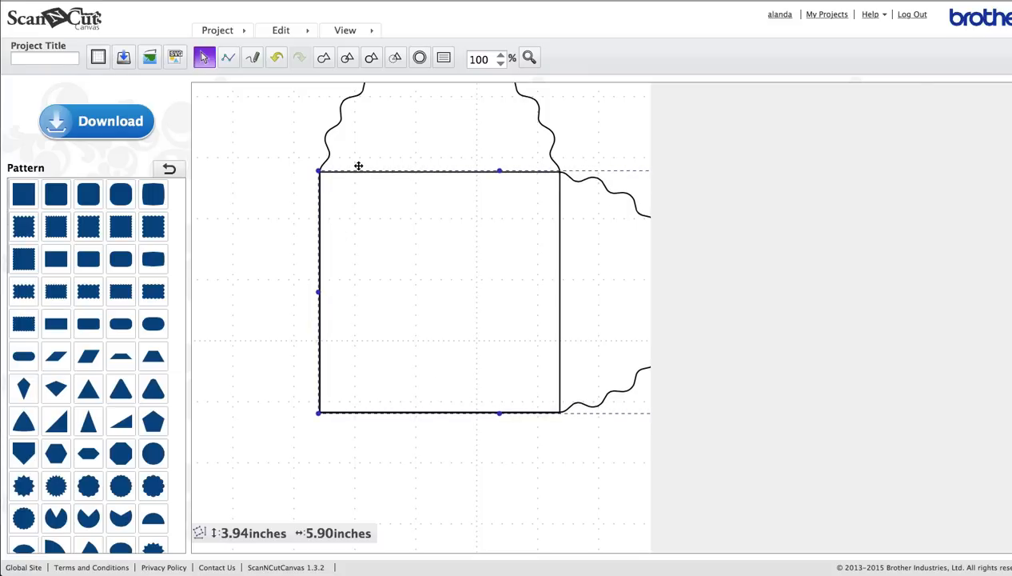
{"action": "mouse_move", "coordinate": [353, 192]}
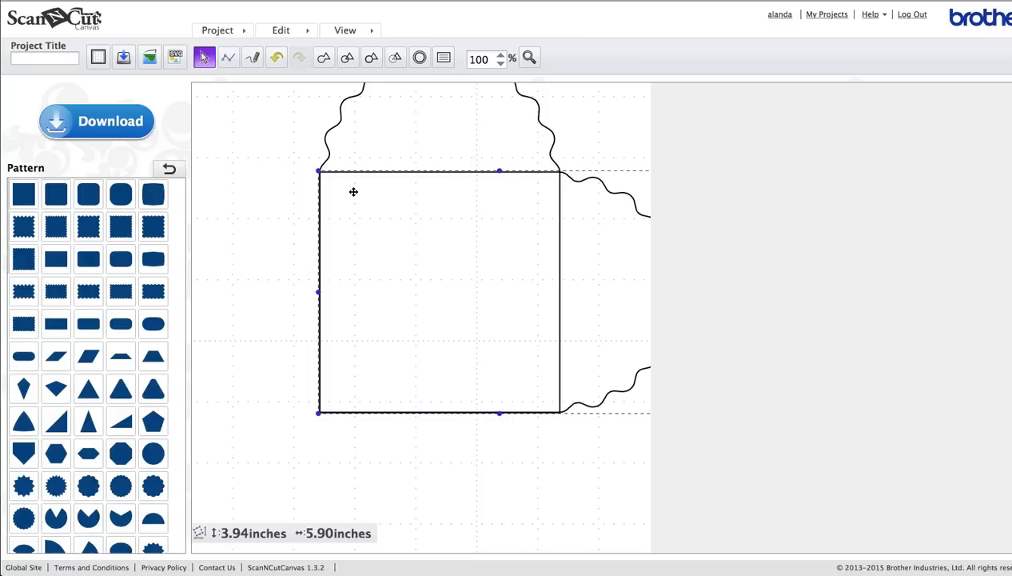
{"action": "mouse_move", "coordinate": [435, 349]}
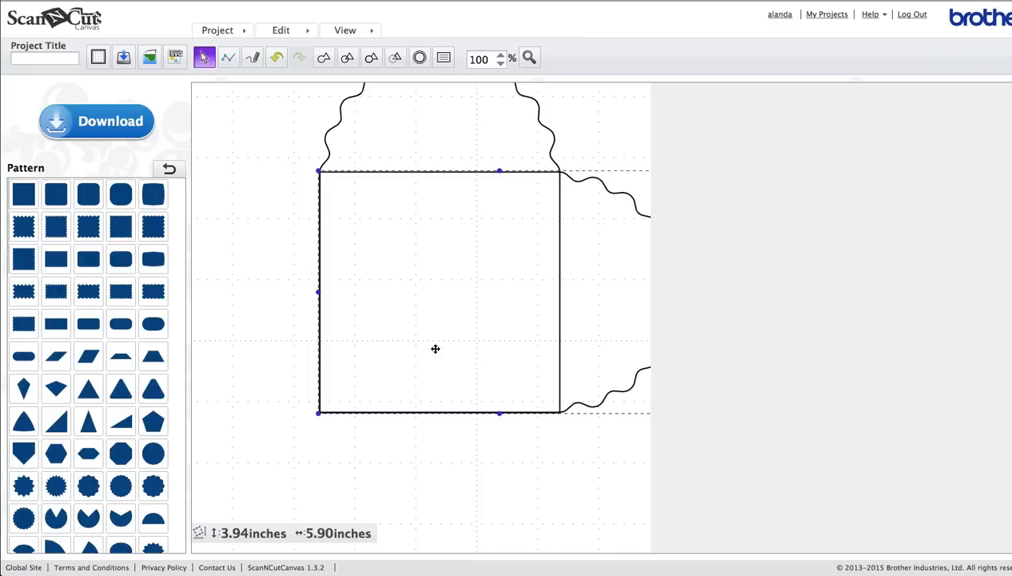
{"action": "mouse_move", "coordinate": [593, 175]}
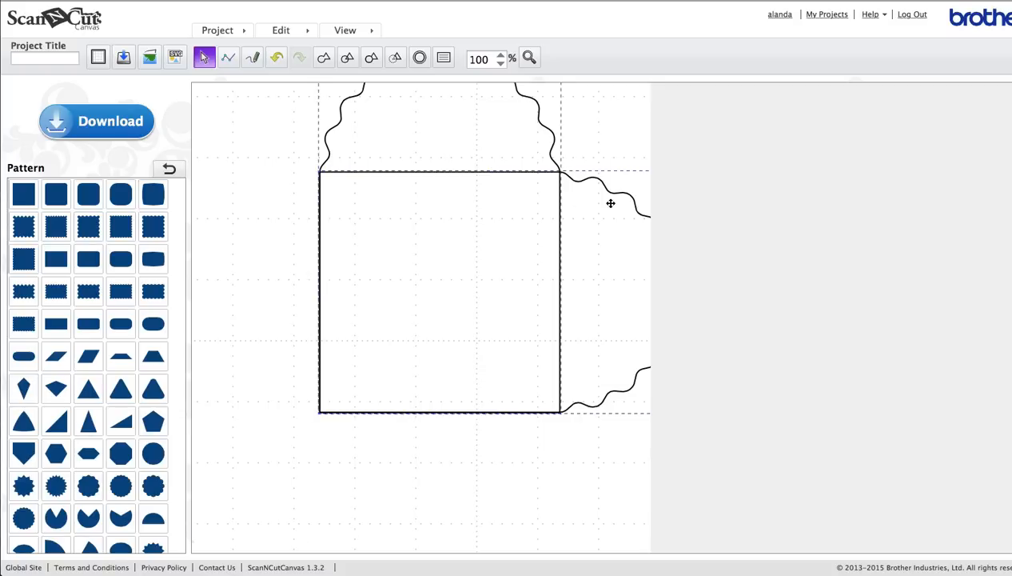
{"action": "mouse_move", "coordinate": [556, 163]}
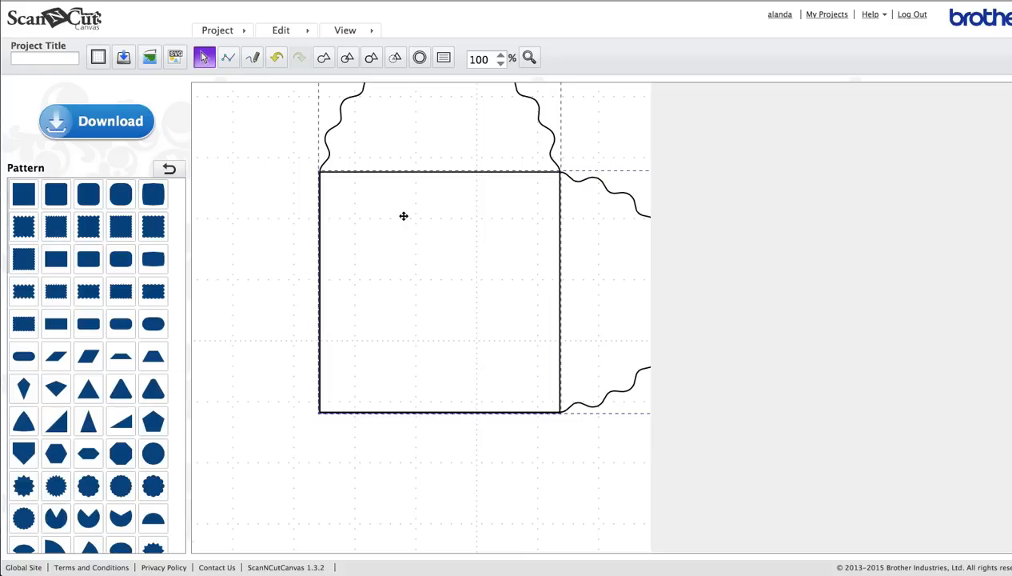
{"action": "mouse_move", "coordinate": [438, 342]}
{"action": "type", "text": "50"}
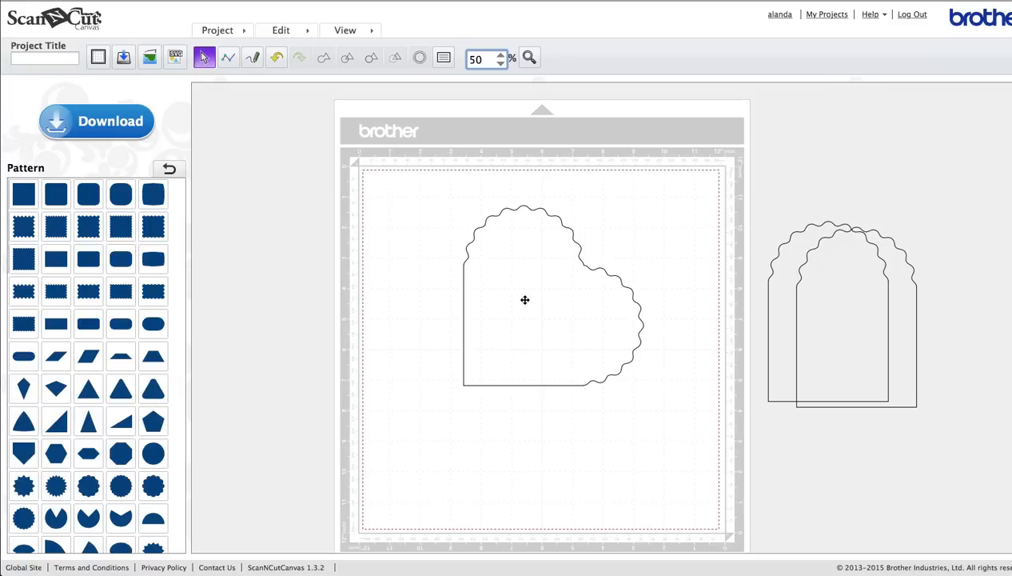
{"action": "left_click", "coordinate": [524, 301]}
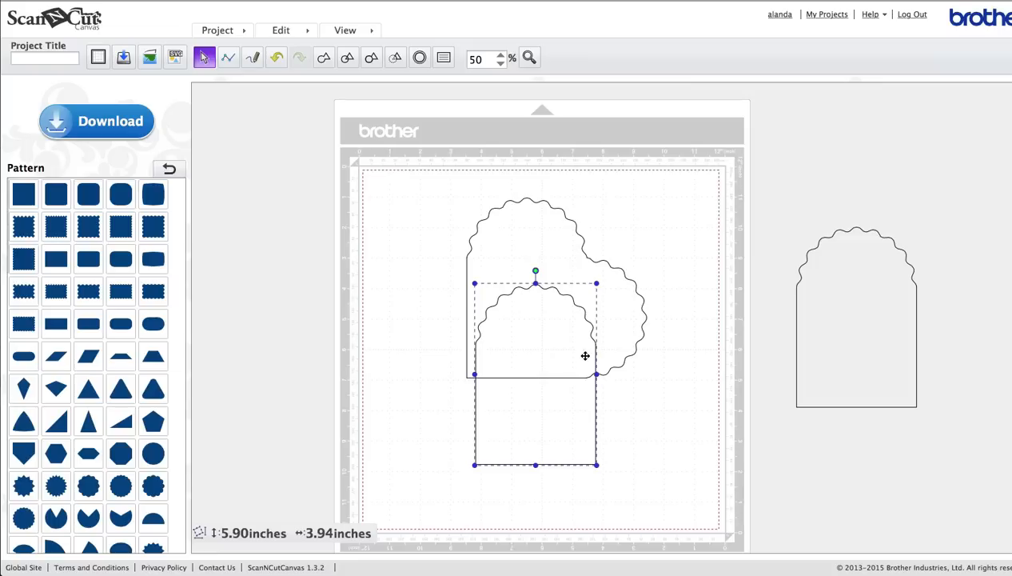
{"action": "mouse_move", "coordinate": [589, 339]}
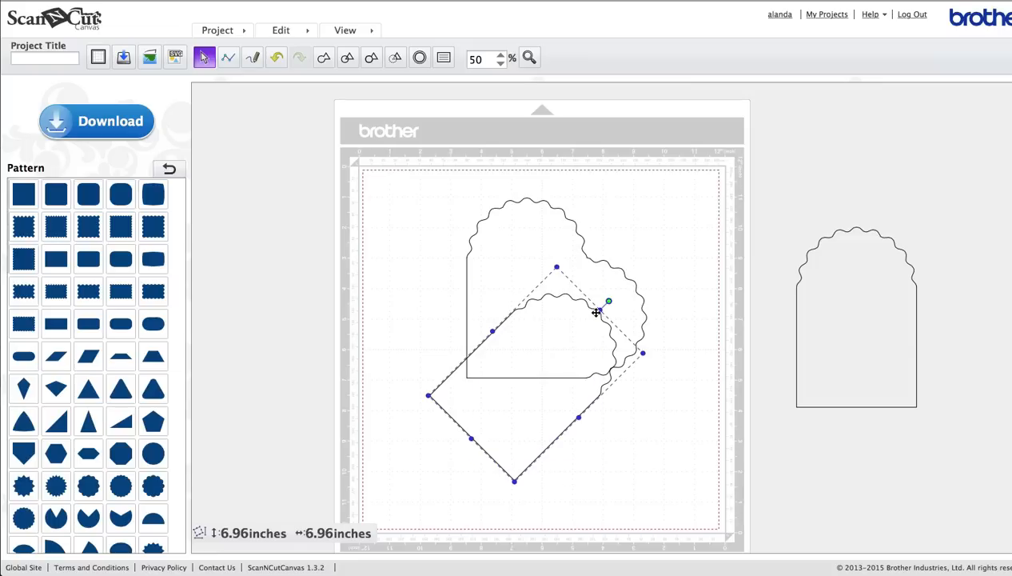
Rotate the third flap 180° to point downward and check its alignment under the square at 100%
{"action": "left_click_drag", "start_coordinate": [607, 301], "coordinate": [608, 446]}
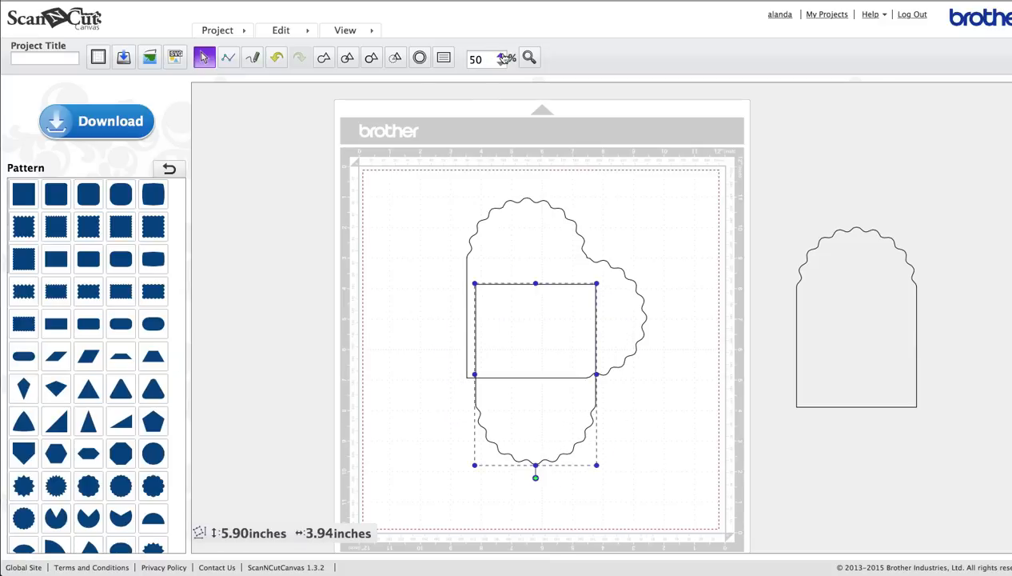
{"action": "left_click", "coordinate": [499, 55]}
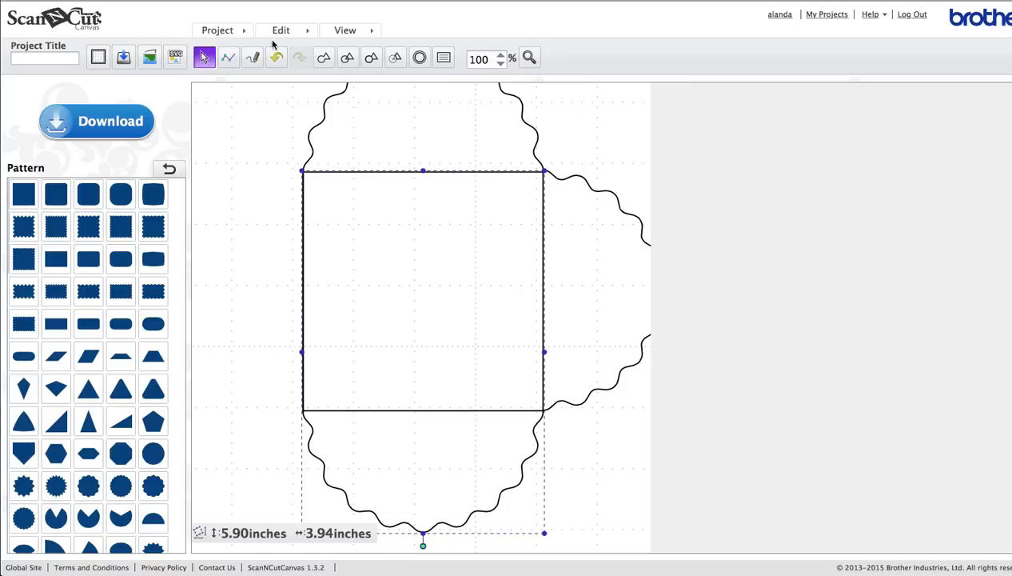
{"action": "left_click", "coordinate": [280, 29]}
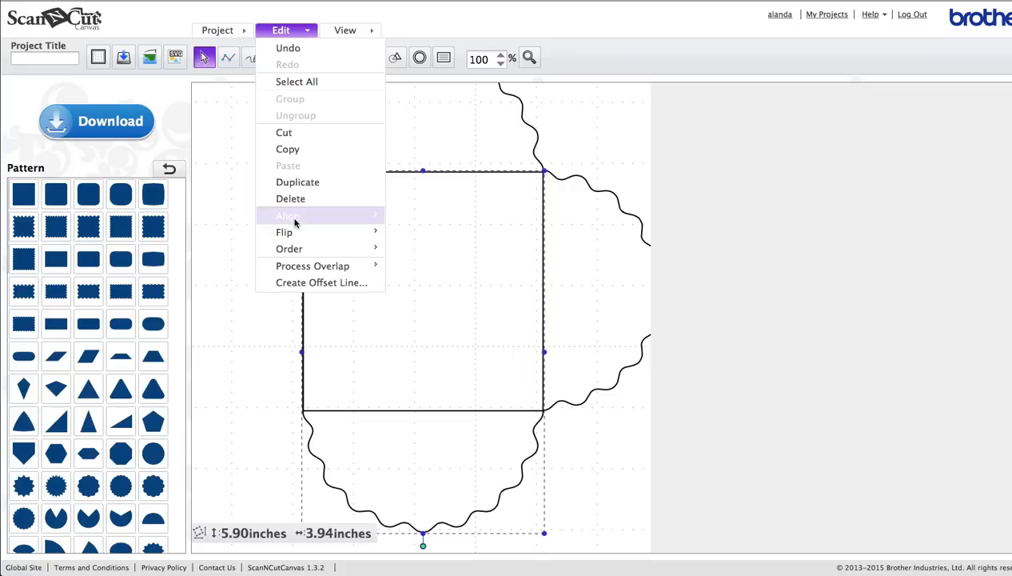
{"action": "left_click", "coordinate": [227, 204]}
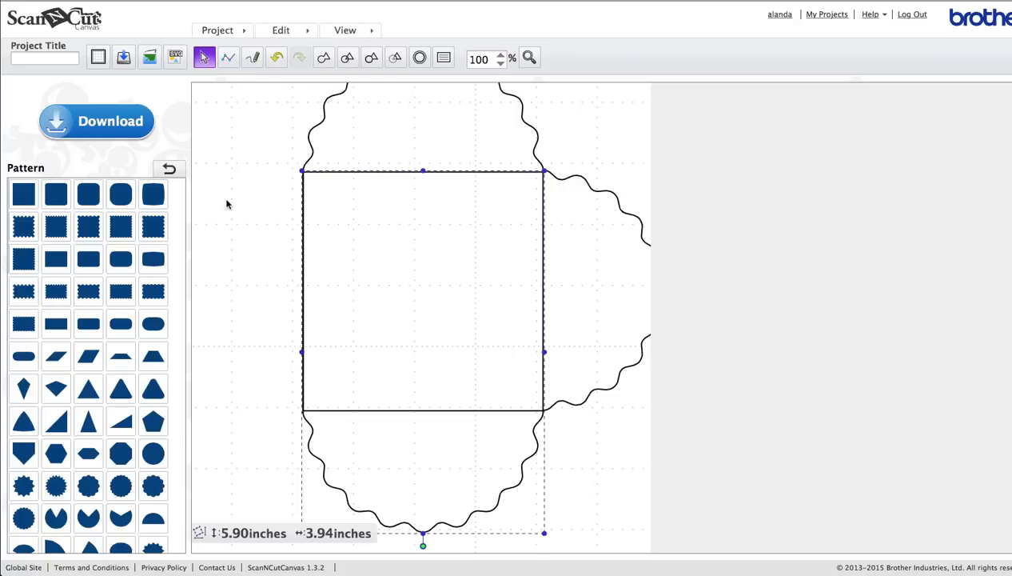
{"action": "mouse_move", "coordinate": [406, 240]}
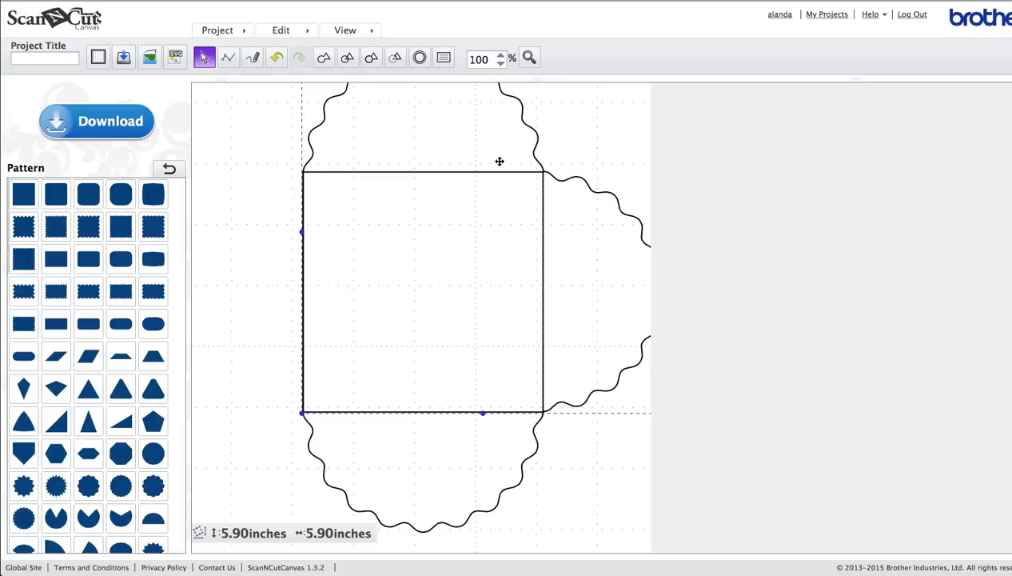
{"action": "mouse_move", "coordinate": [420, 405]}
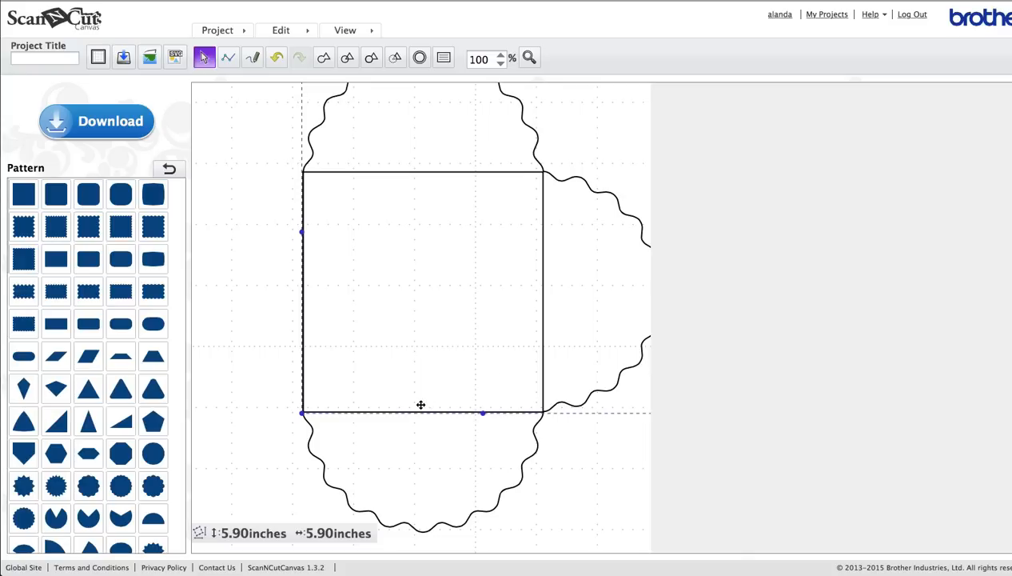
{"action": "mouse_move", "coordinate": [572, 150]}
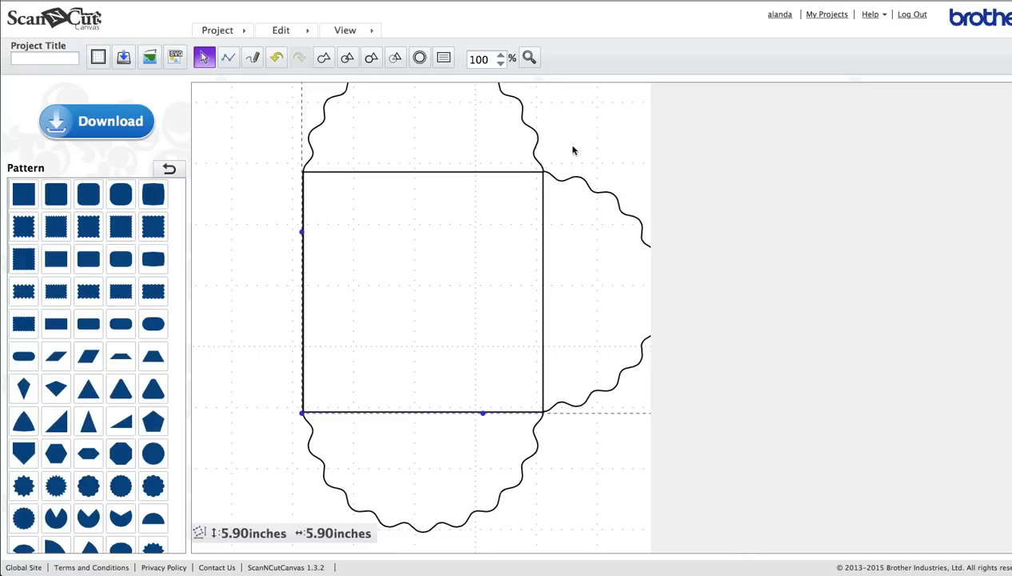
{"action": "mouse_move", "coordinate": [320, 169]}
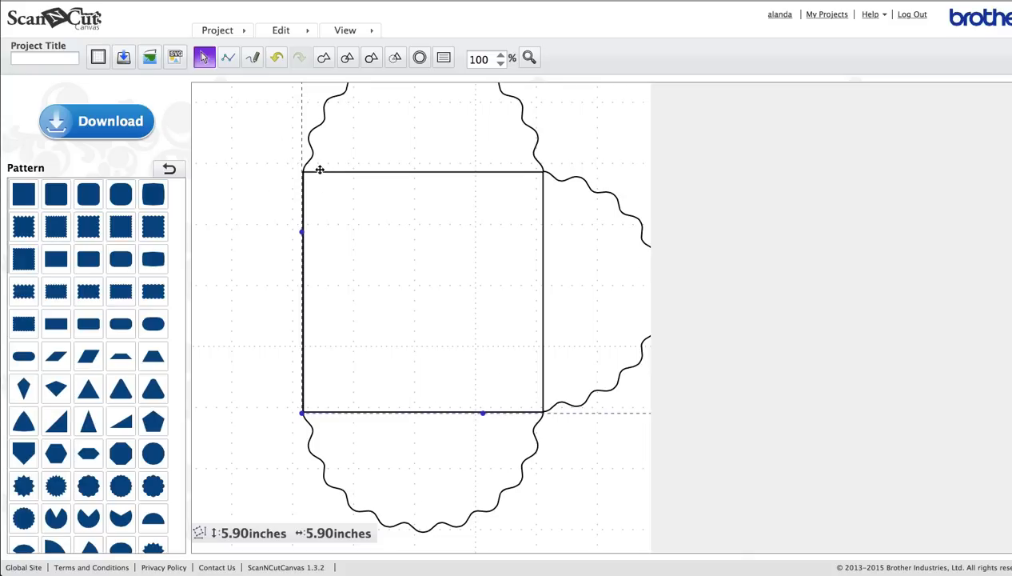
{"action": "mouse_move", "coordinate": [414, 461]}
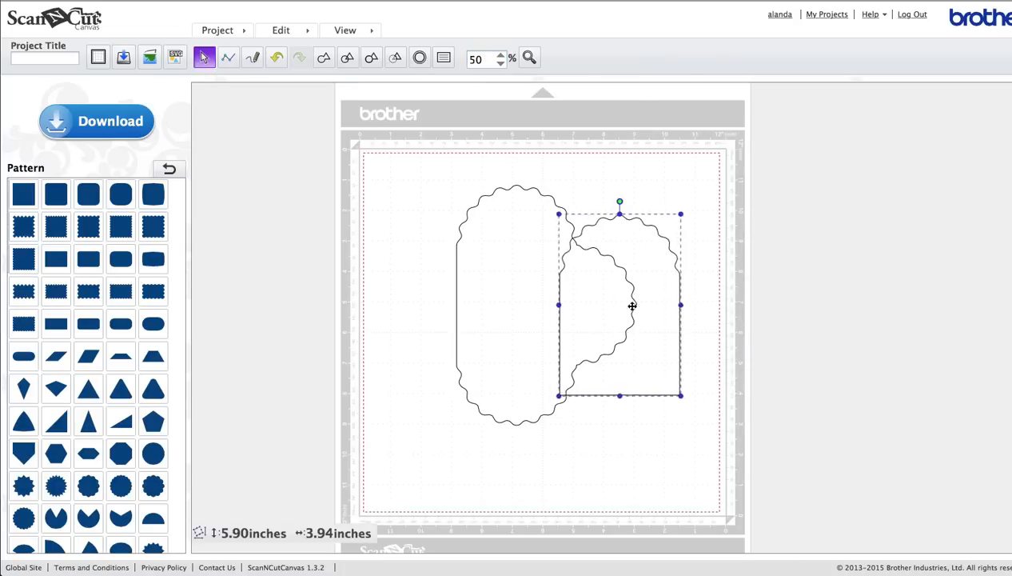
Place and rotate a fourth flap pointing left, then weld all pieces into one scalloped outline
{"action": "left_click_drag", "start_coordinate": [632, 306], "coordinate": [486, 307]}
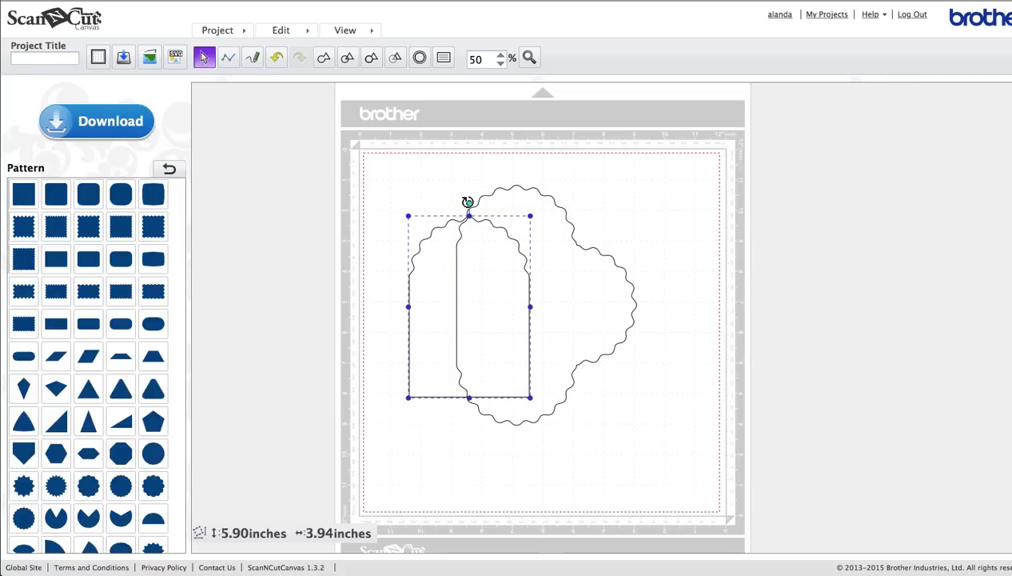
{"action": "left_click_drag", "start_coordinate": [467, 202], "coordinate": [396, 233]}
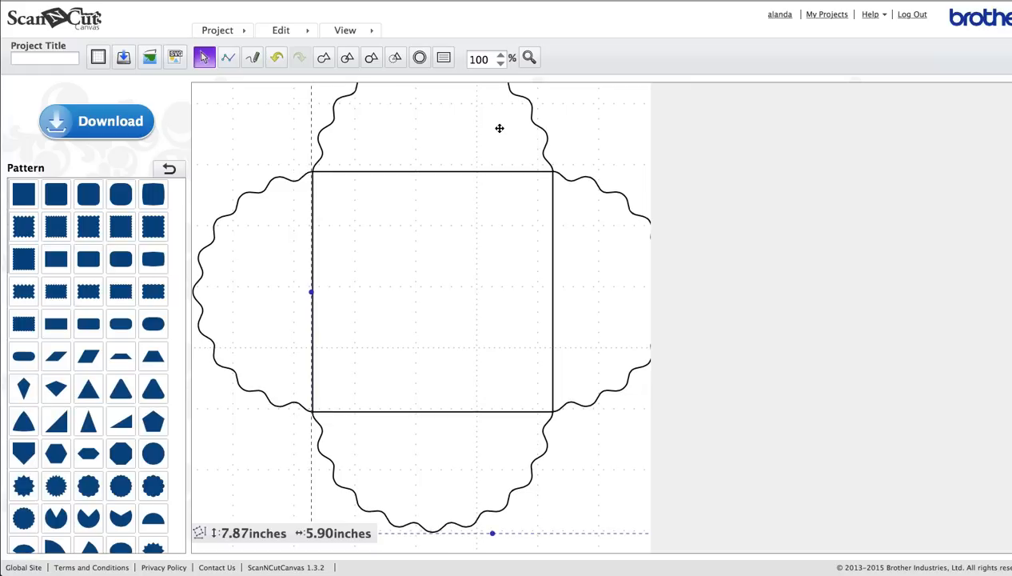
{"action": "mouse_move", "coordinate": [520, 150]}
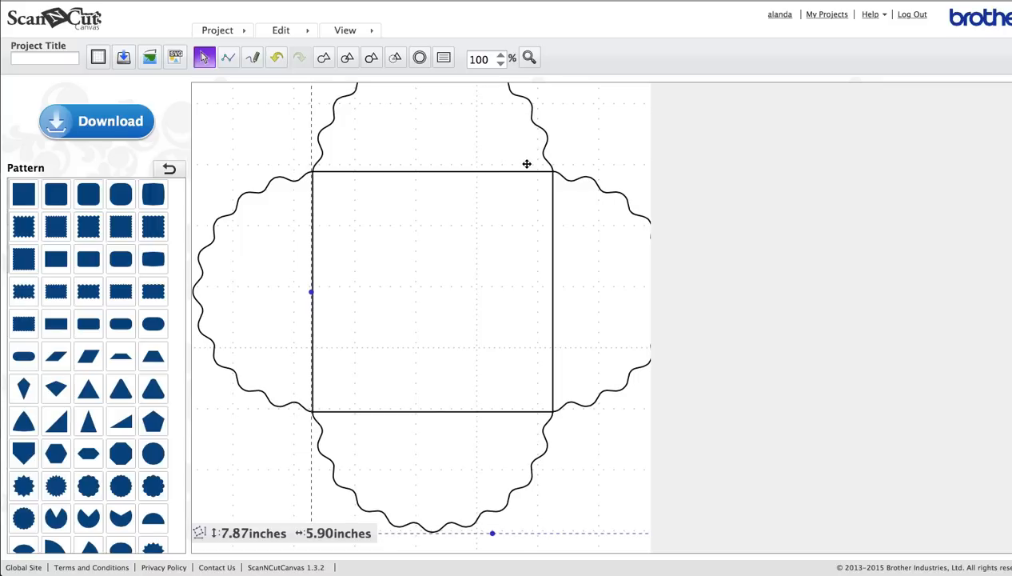
{"action": "mouse_move", "coordinate": [266, 300]}
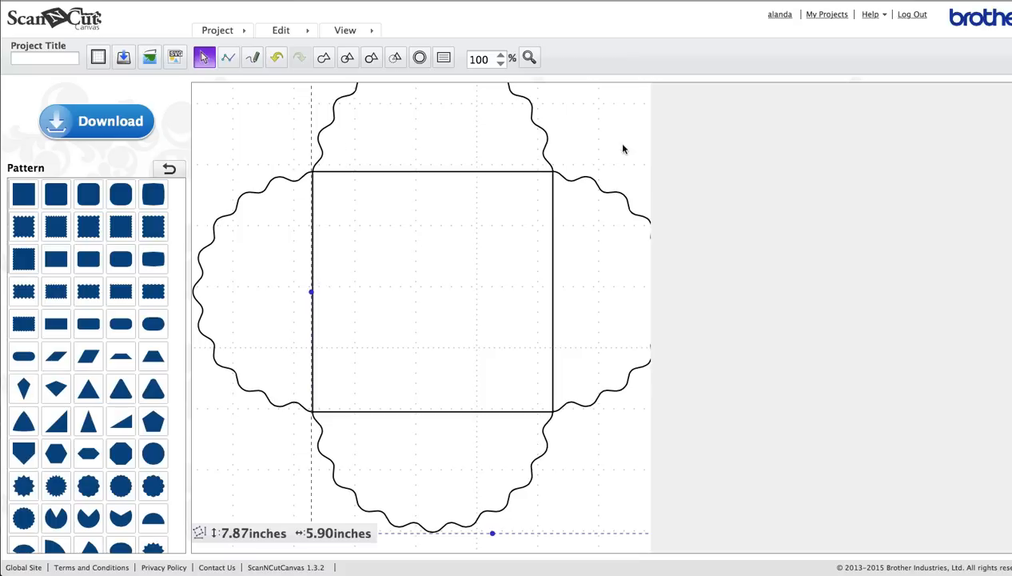
{"action": "mouse_move", "coordinate": [233, 286]}
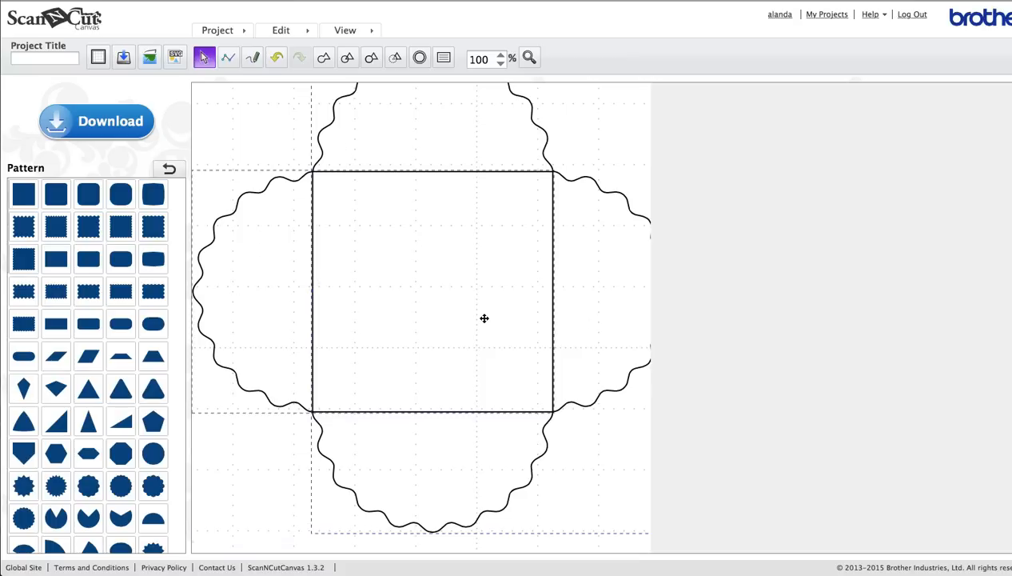
{"action": "right_click", "coordinate": [483, 318]}
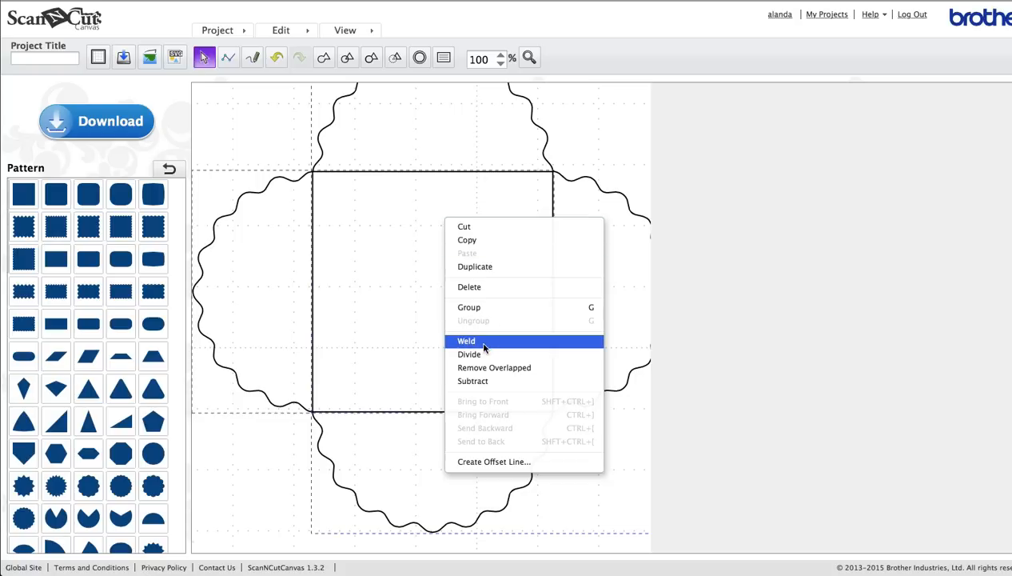
{"action": "left_click", "coordinate": [467, 340]}
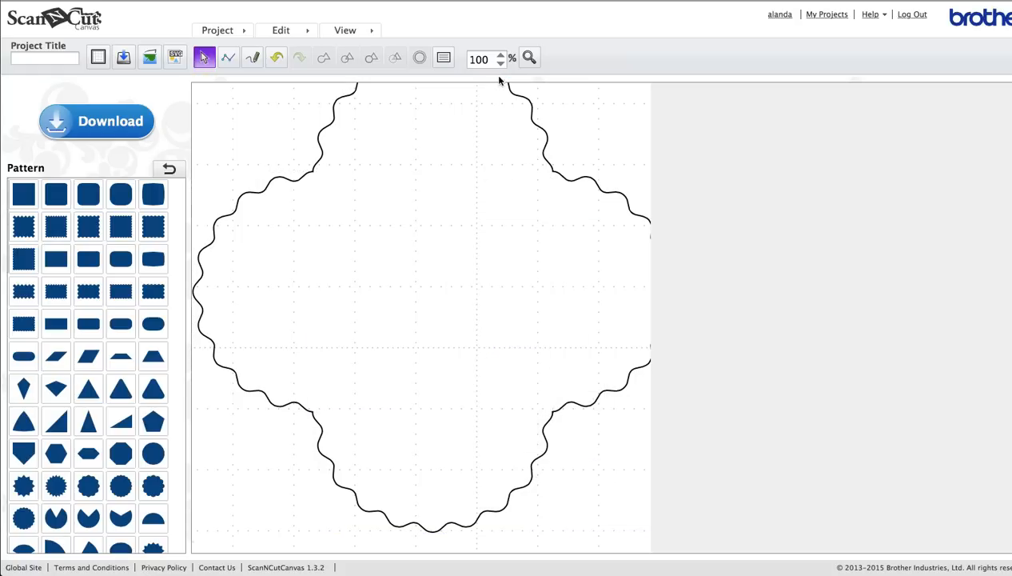
At 50% zoom, add a 3.94-inch square and centre it inside the welded envelope
{"action": "type", "text": "50"}
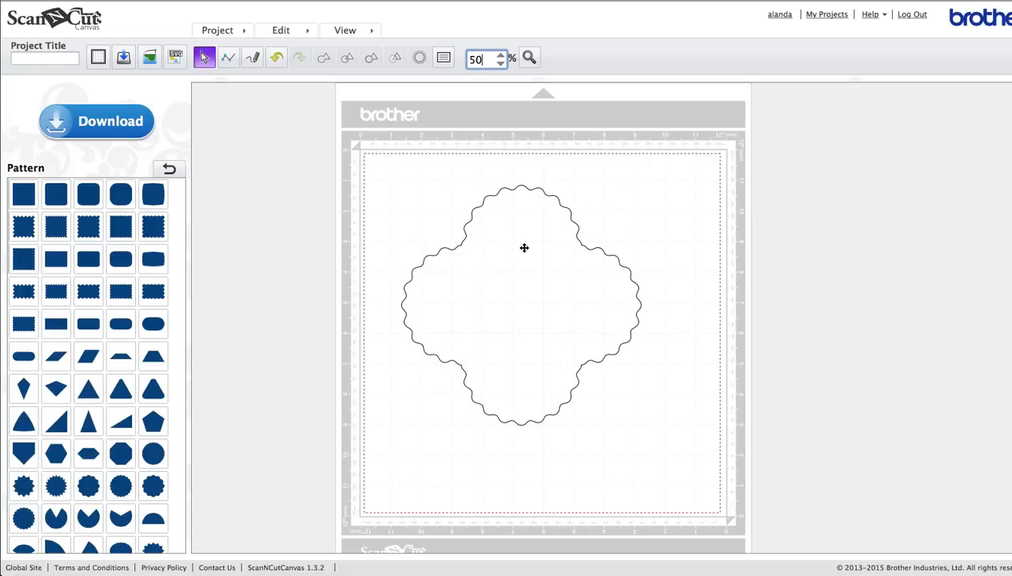
{"action": "mouse_move", "coordinate": [326, 282]}
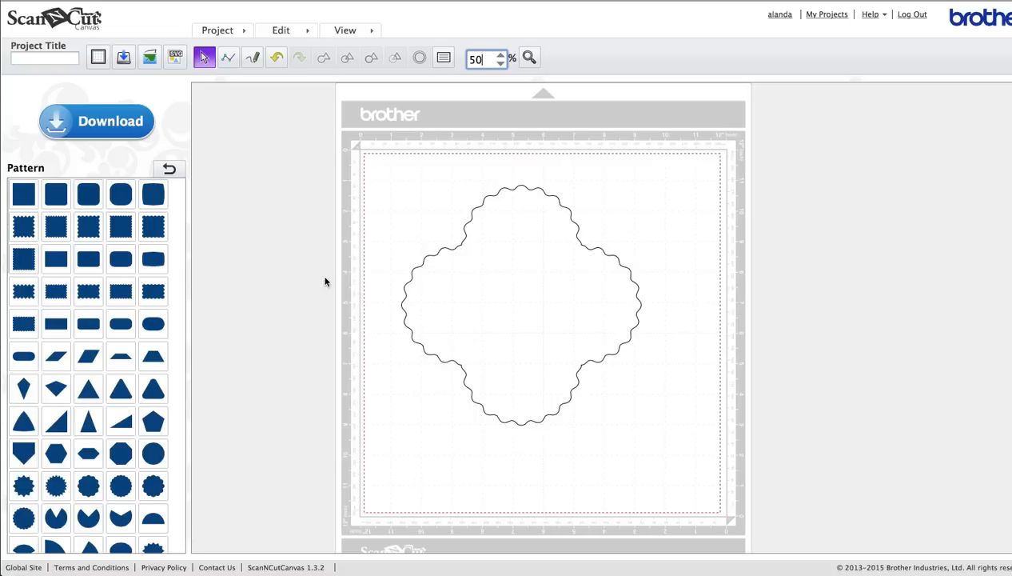
{"action": "left_click", "coordinate": [22, 196]}
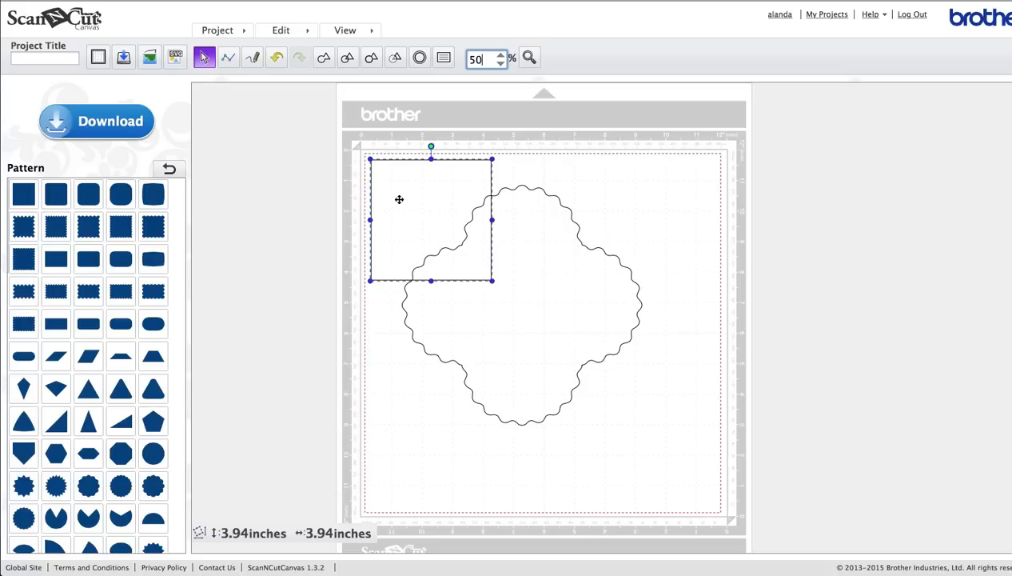
{"action": "left_click_drag", "start_coordinate": [400, 199], "coordinate": [512, 284]}
{"action": "type", "text": "100"}
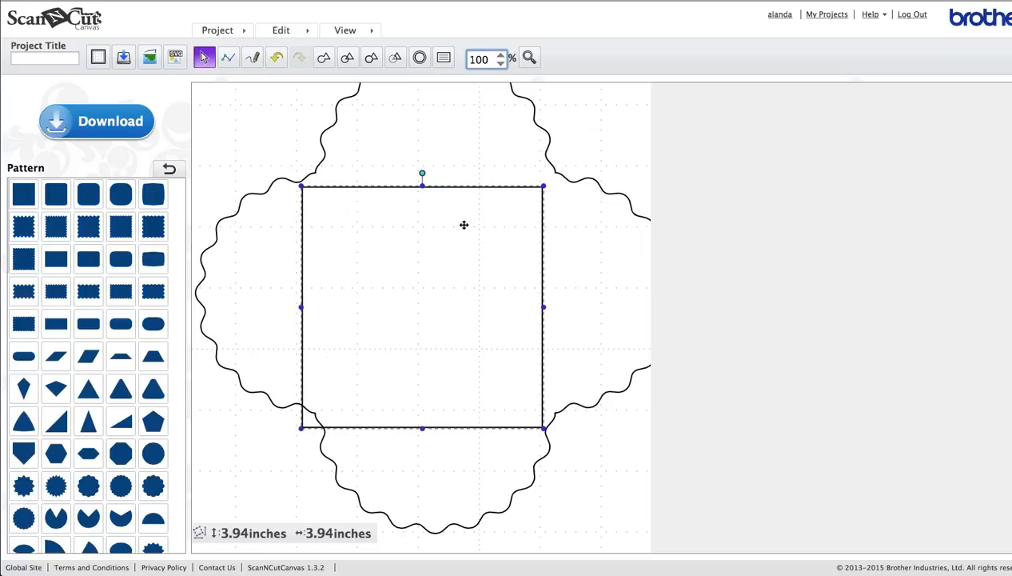
{"action": "left_click_drag", "start_coordinate": [464, 224], "coordinate": [451, 220]}
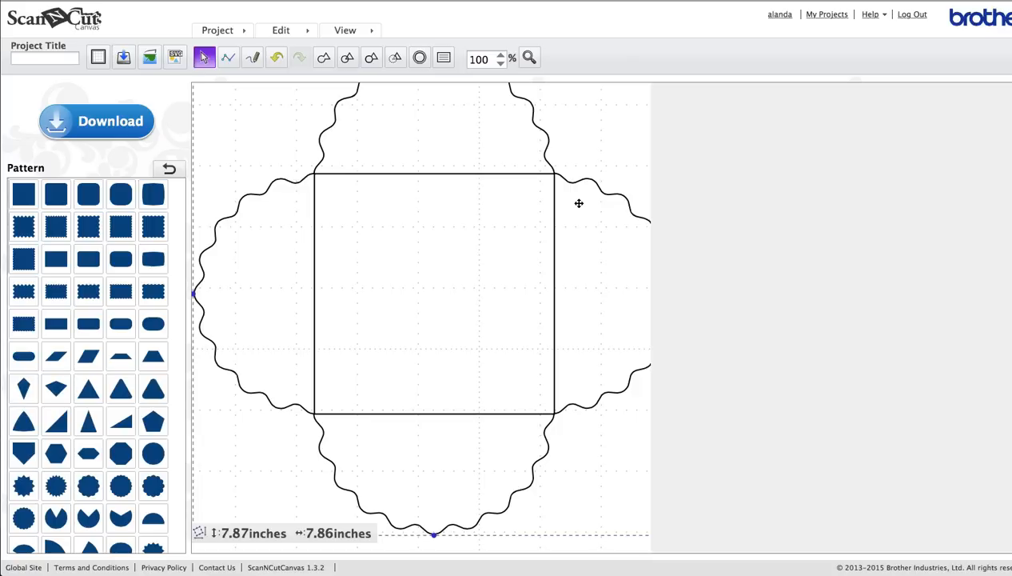
{"action": "mouse_move", "coordinate": [421, 227]}
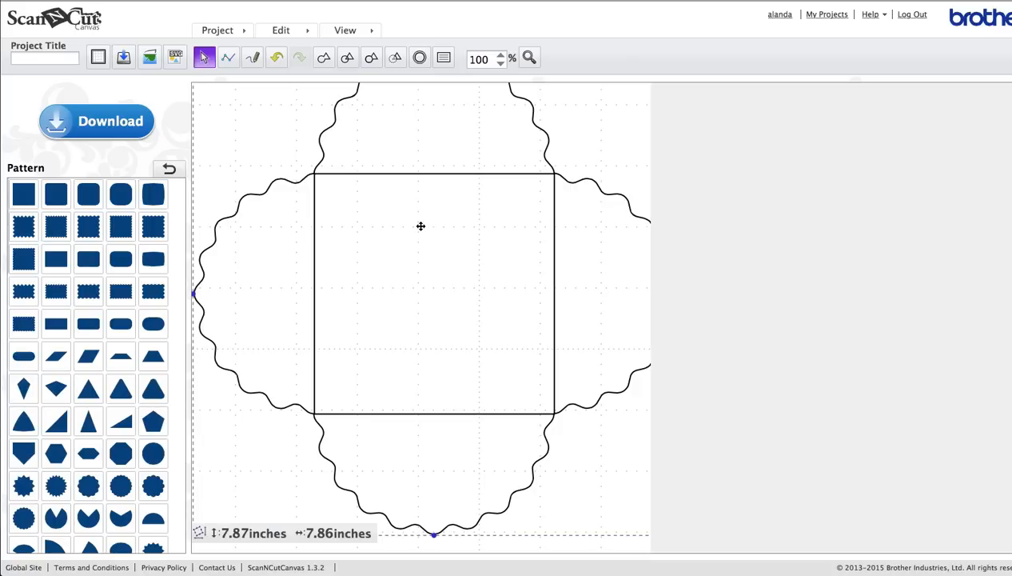
Give the inner square a dashed Dash pattern in Properties to mark scoring lines
{"action": "left_click", "coordinate": [434, 295]}
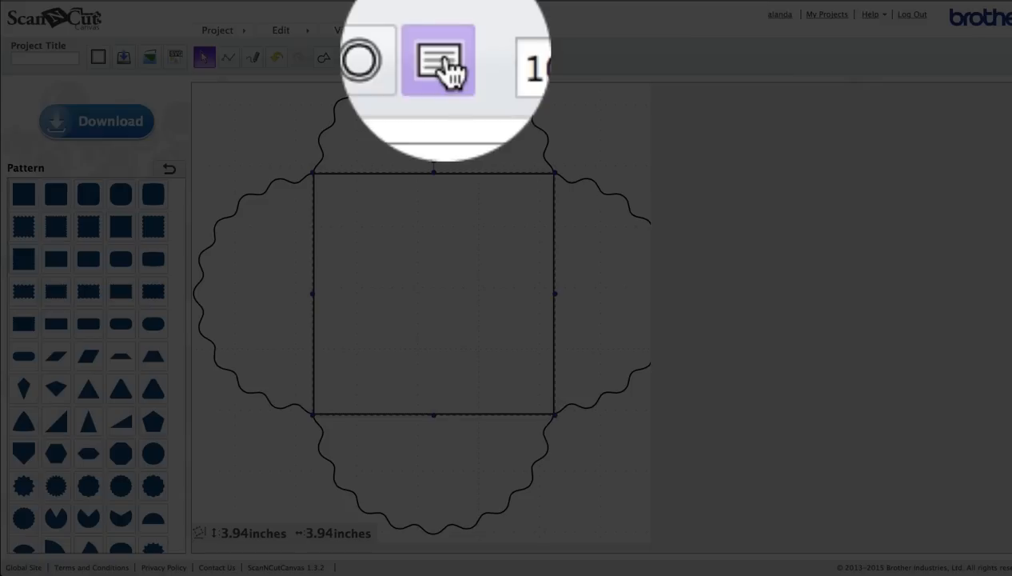
{"action": "left_click", "coordinate": [443, 58]}
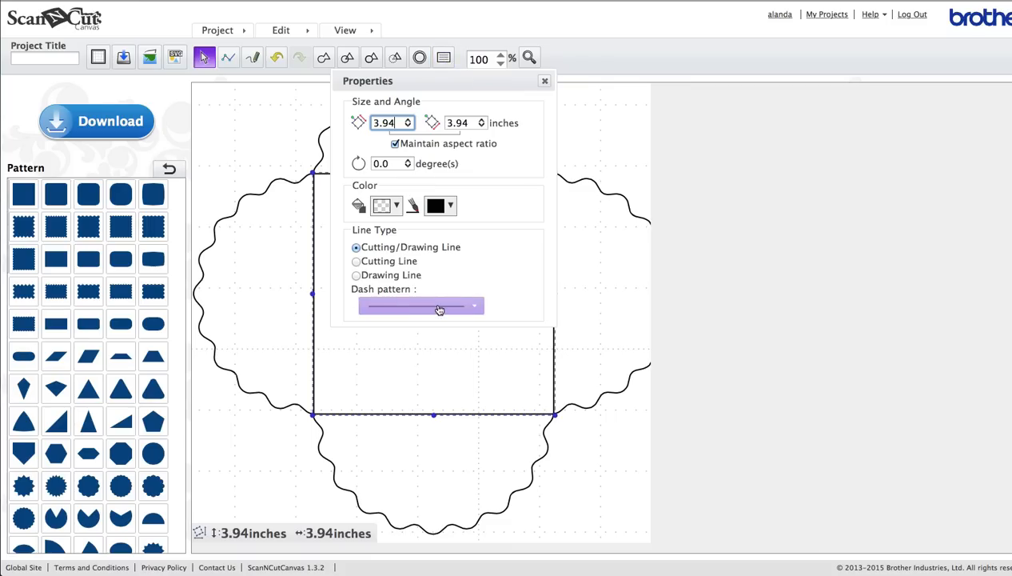
{"action": "left_click", "coordinate": [473, 305]}
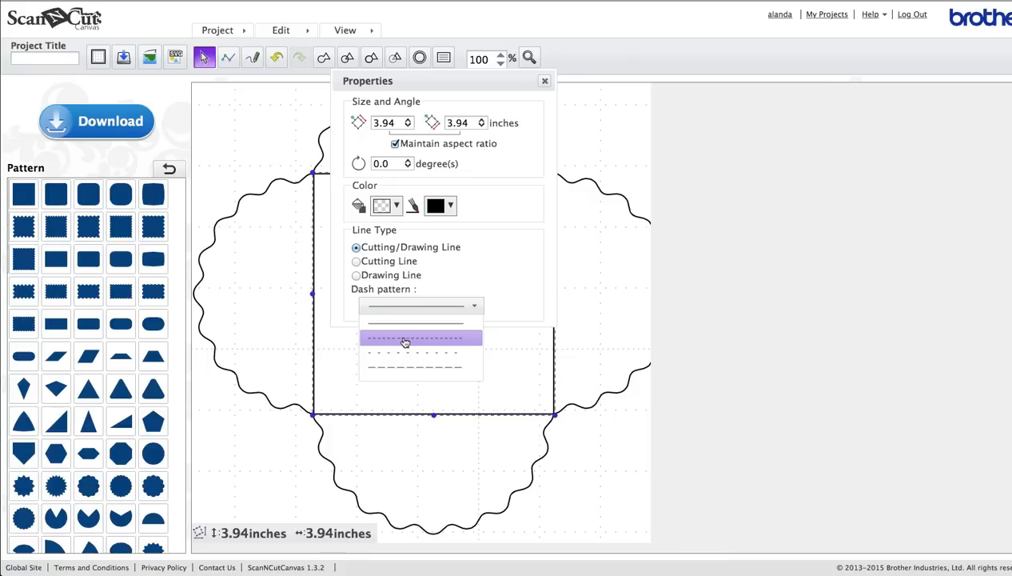
{"action": "mouse_move", "coordinate": [403, 342]}
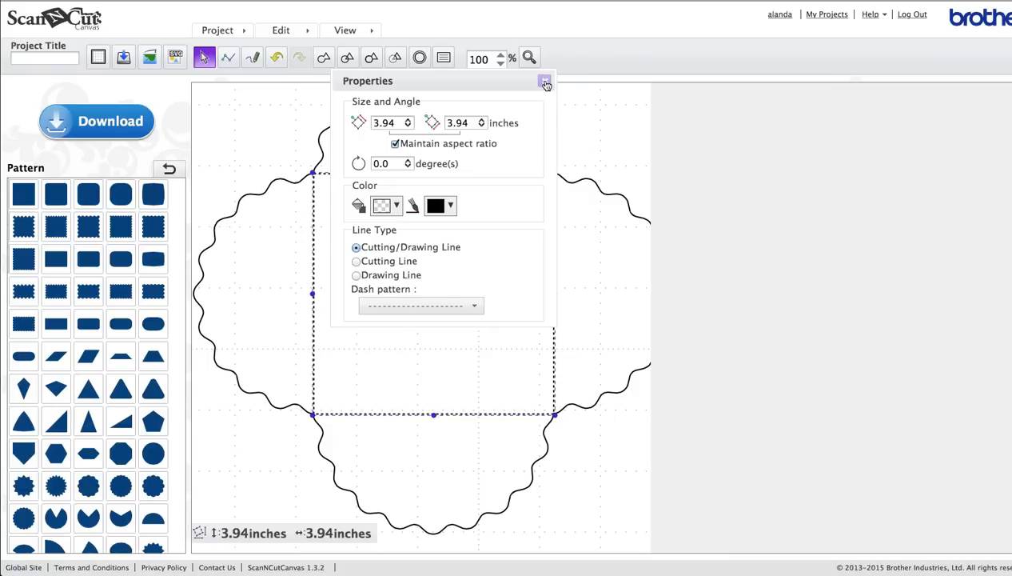
{"action": "left_click", "coordinate": [545, 84]}
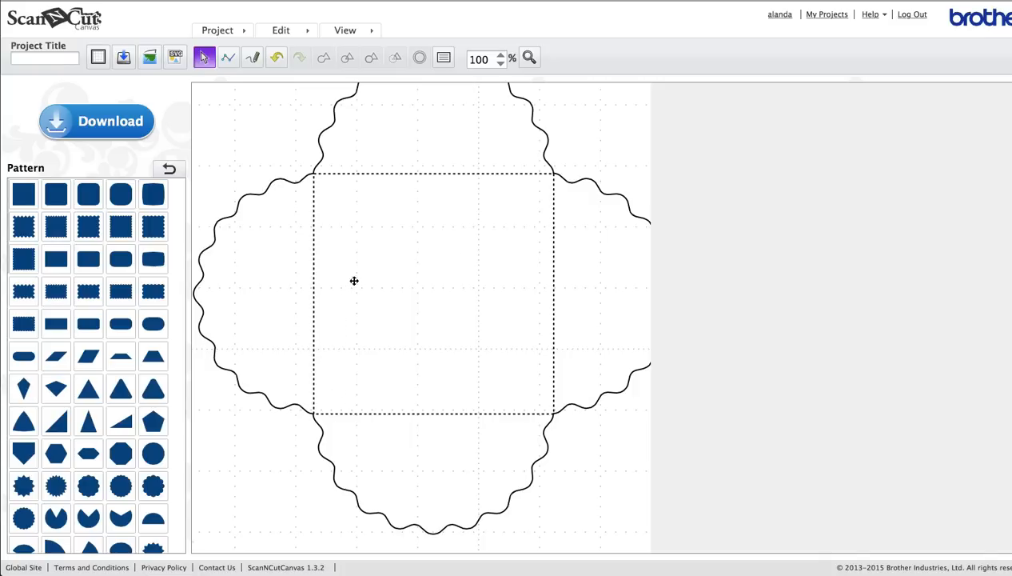
{"action": "mouse_move", "coordinate": [336, 288]}
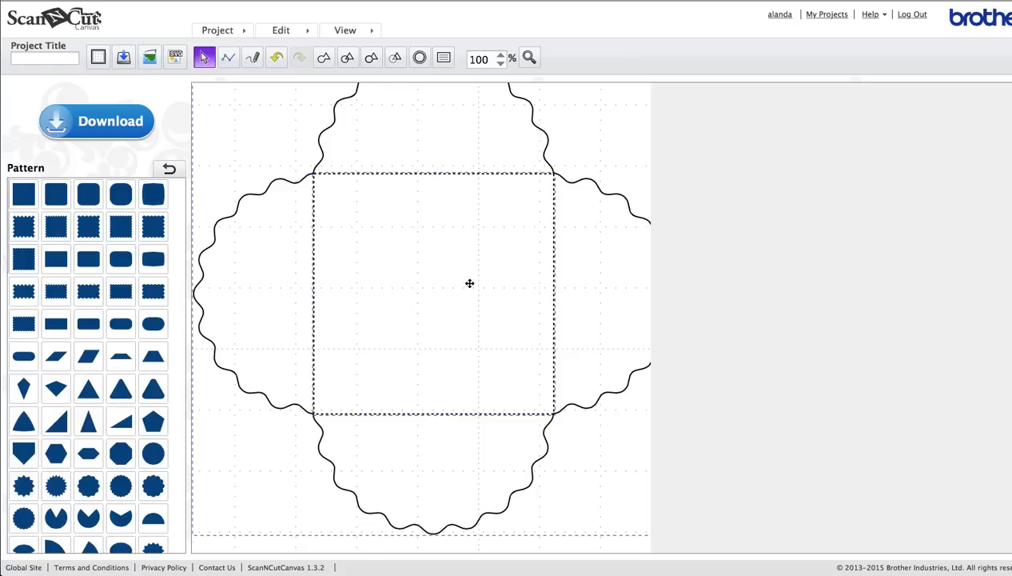
{"action": "mouse_move", "coordinate": [401, 214]}
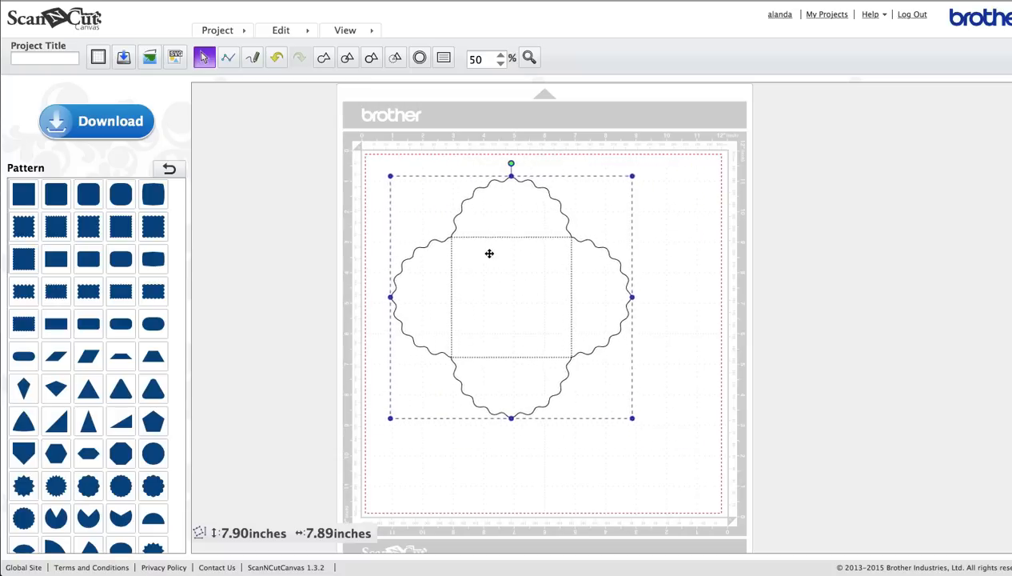
Nudge the 7.90 x 7.89-inch envelope design into place and title the project "Envelope"
{"action": "left_click_drag", "start_coordinate": [511, 298], "coordinate": [502, 295]}
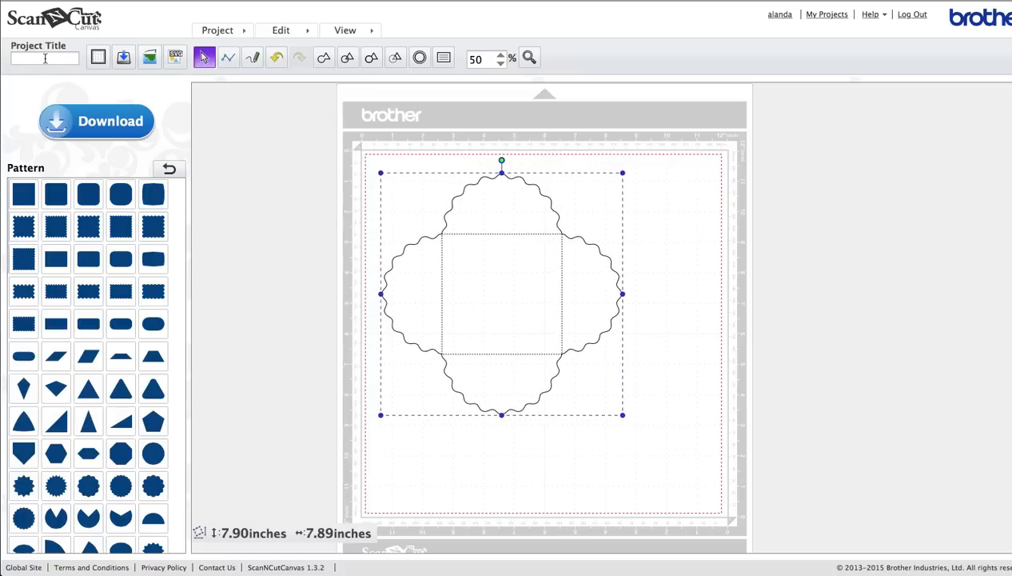
{"action": "type", "text": "Eve"}
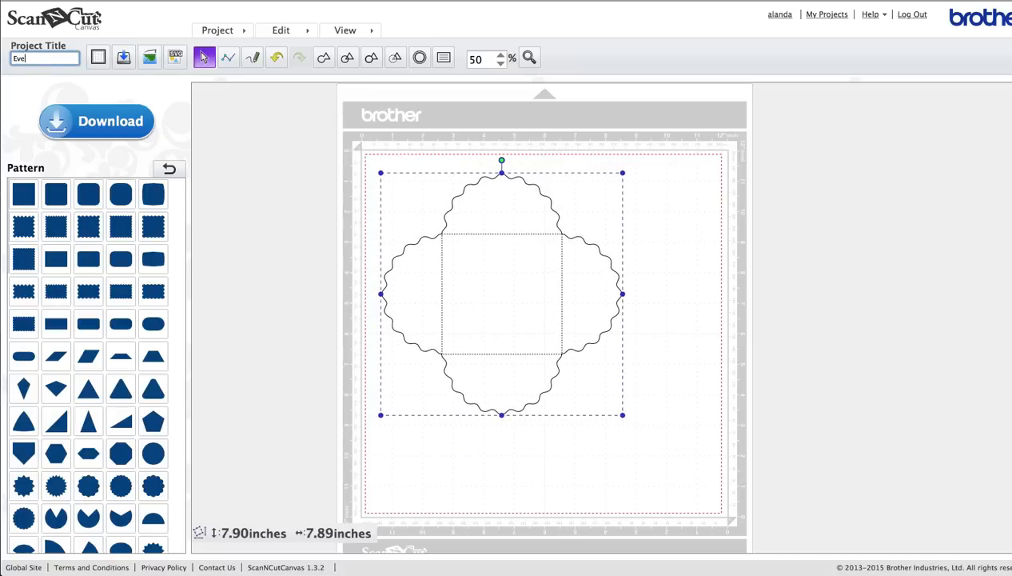
{"action": "type", "text": "nvelope"}
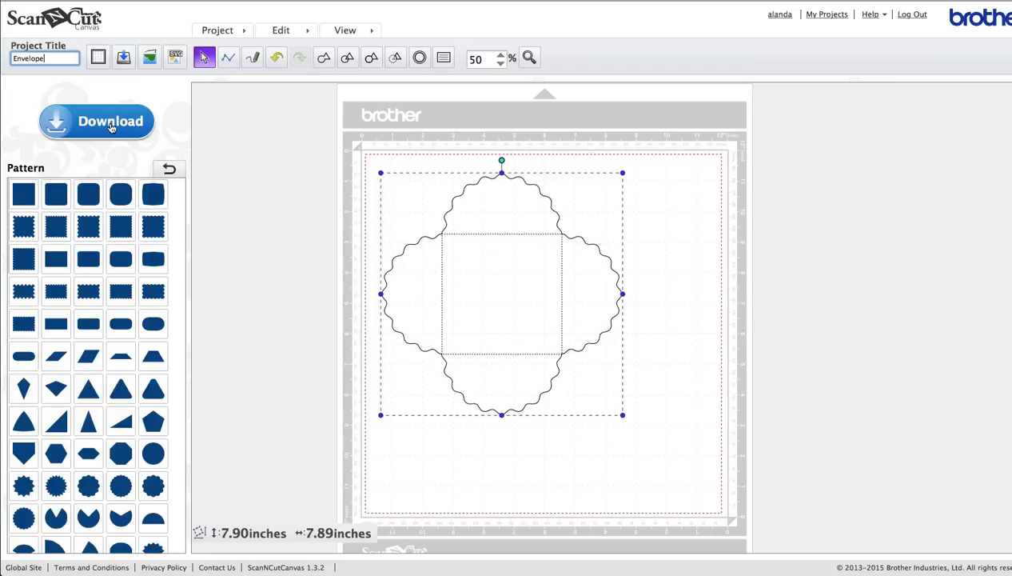
Bring up the Download Data dialog offering Envelope.fcm (14.7 KB) for USB media
{"action": "left_click", "coordinate": [96, 122]}
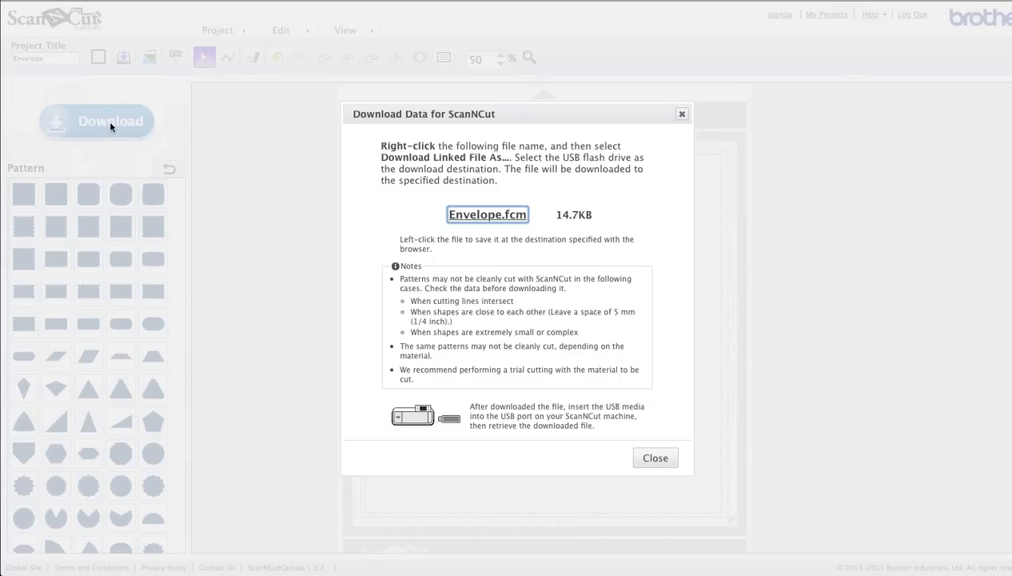
{"action": "mouse_move", "coordinate": [499, 226]}
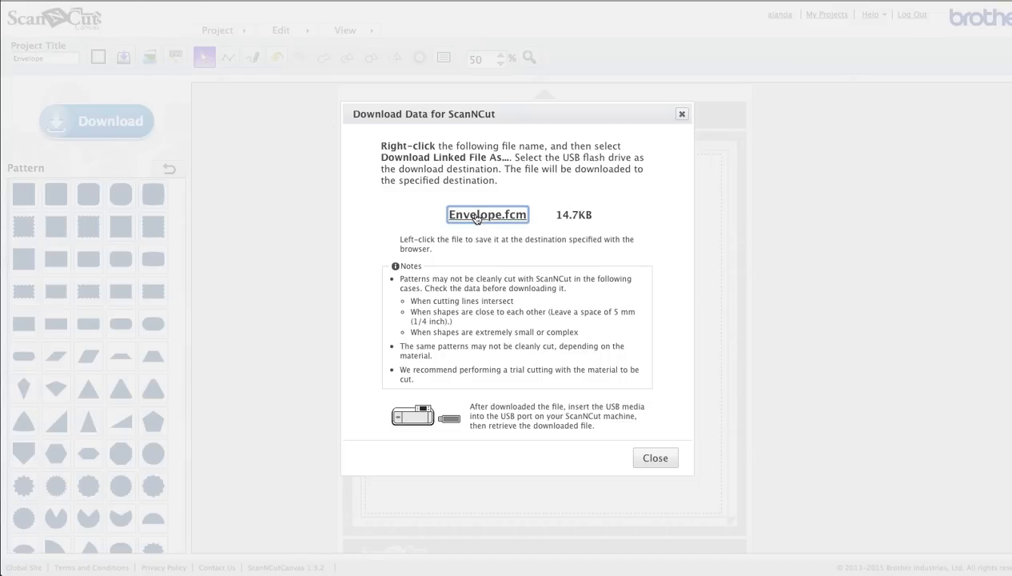
{"action": "mouse_move", "coordinate": [470, 216]}
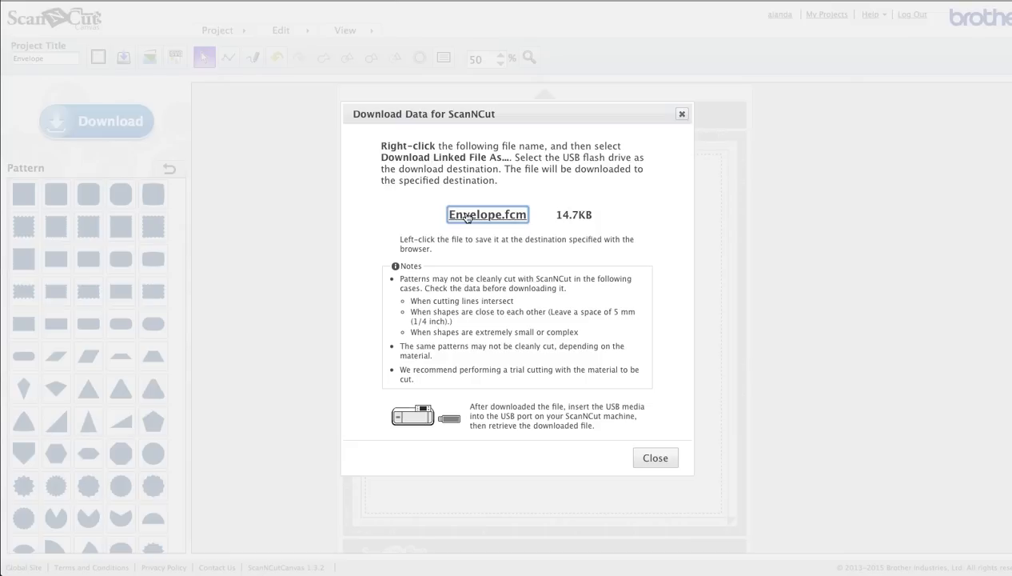
{"action": "mouse_move", "coordinate": [483, 218]}
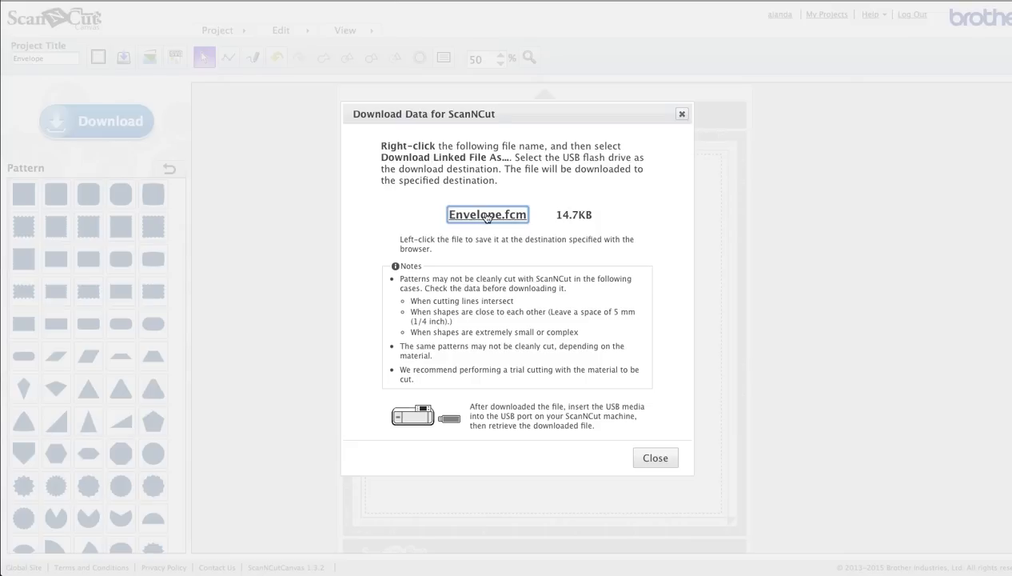